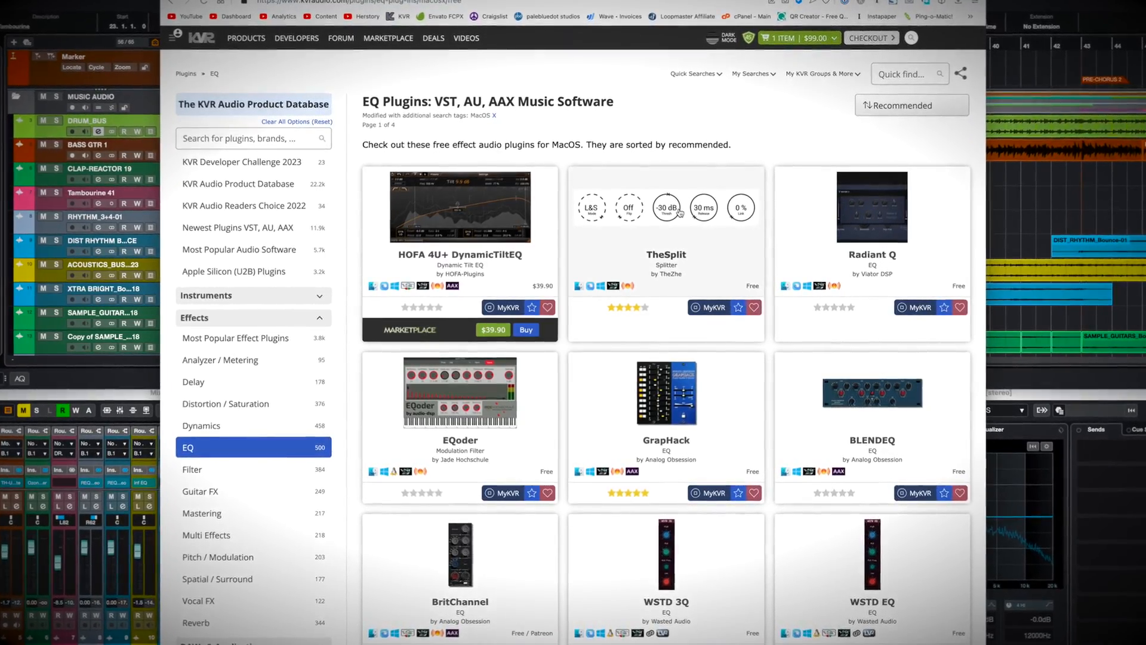
Browse KVR's free macOS EQ plugin listings and reach the FabFilter Pro-Q 3 page.
scroll(down, 3)
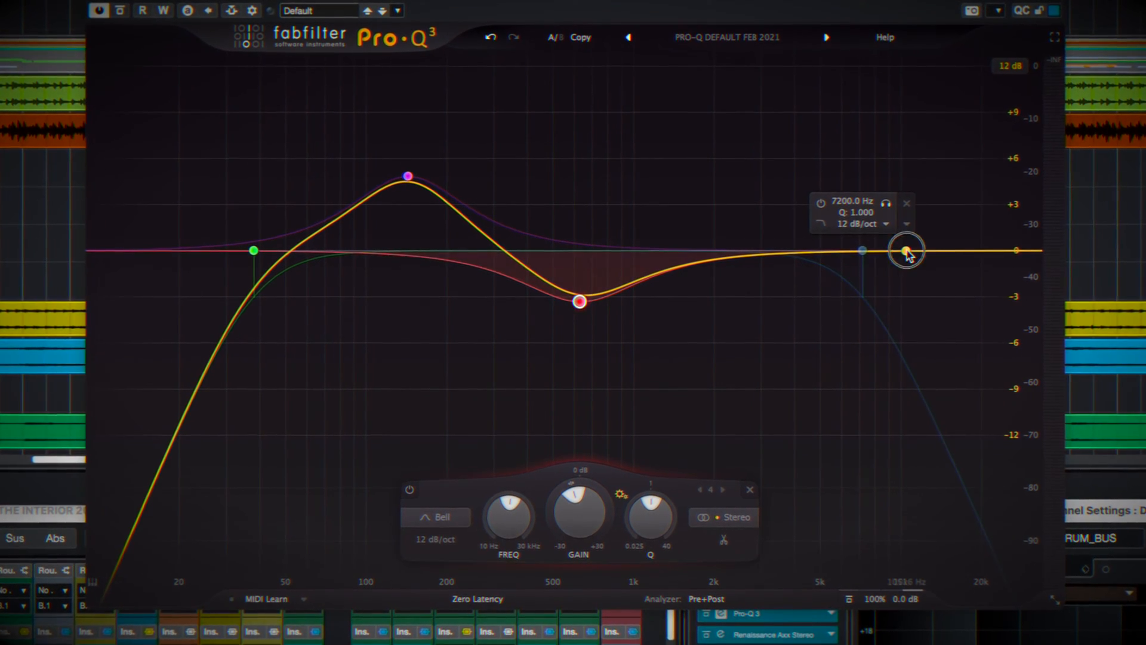
drag(906, 248, 887, 190)
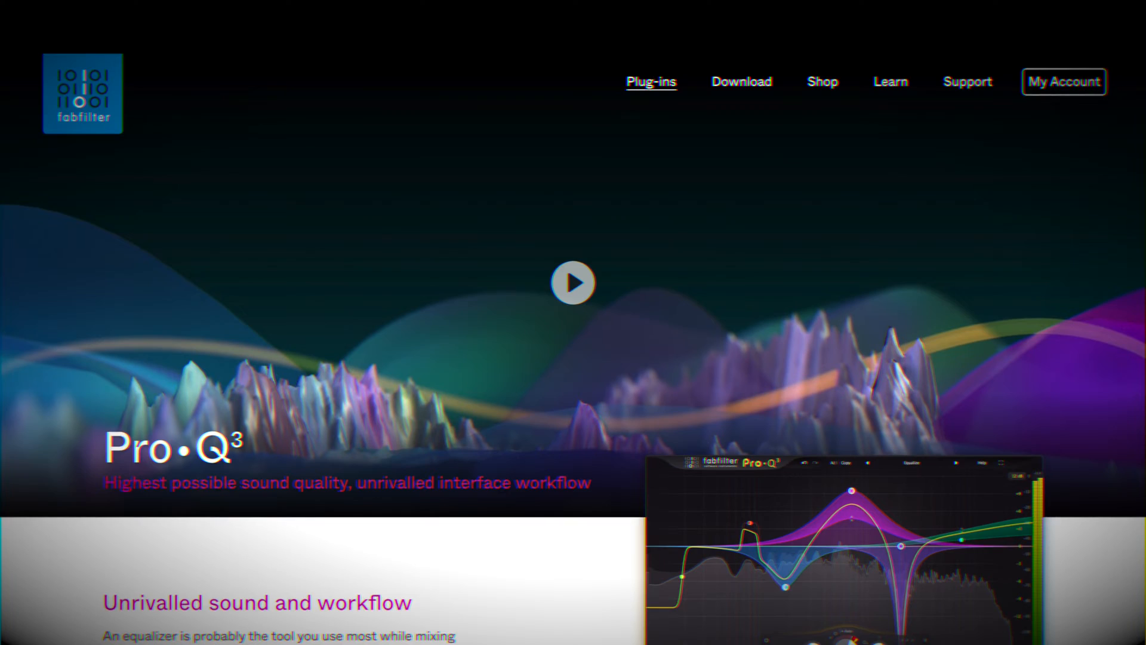
Scroll the Pro-Q 3 page past the hero video to 'Unrivalled sound and workflow'.
scroll(down, 3)
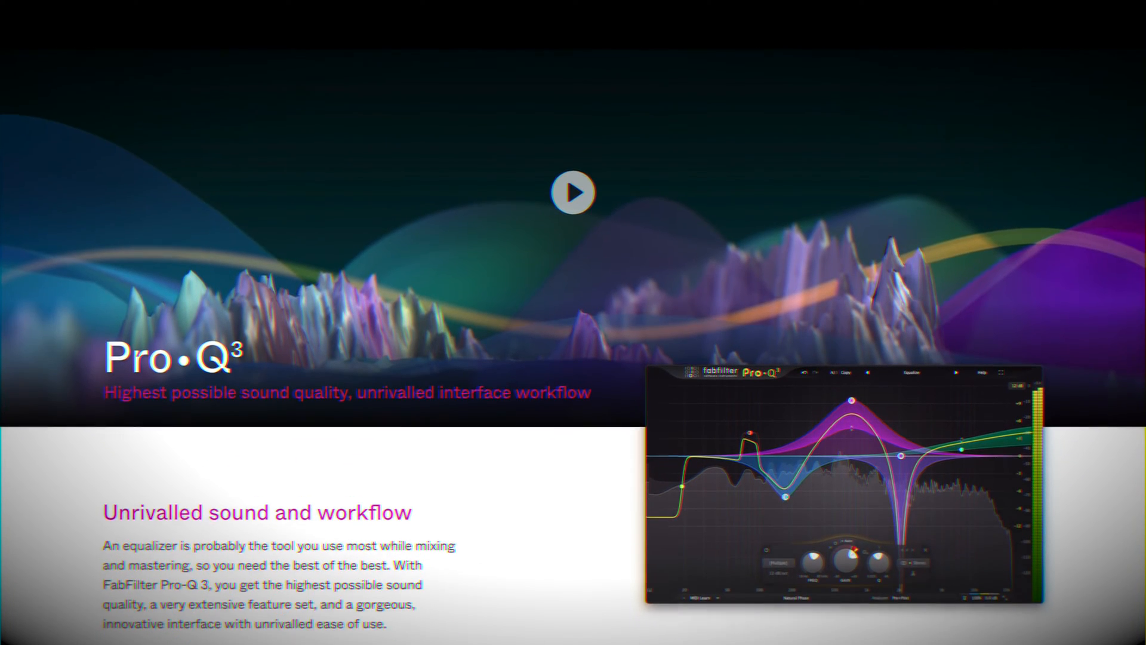
scroll(down, 3)
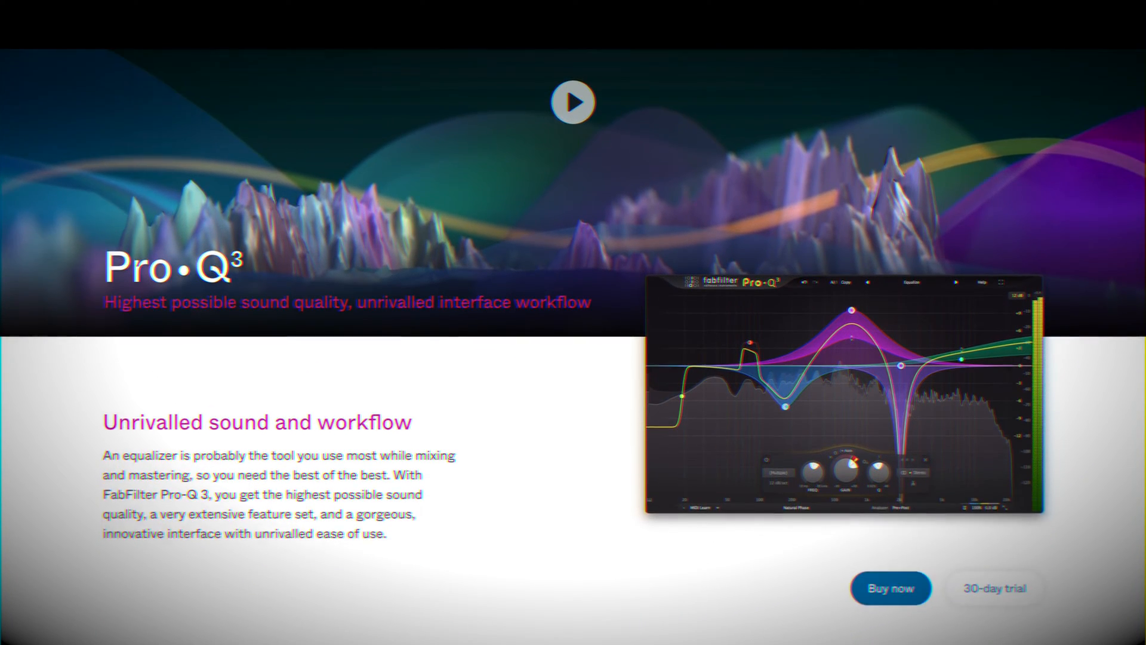
scroll(down, 3)
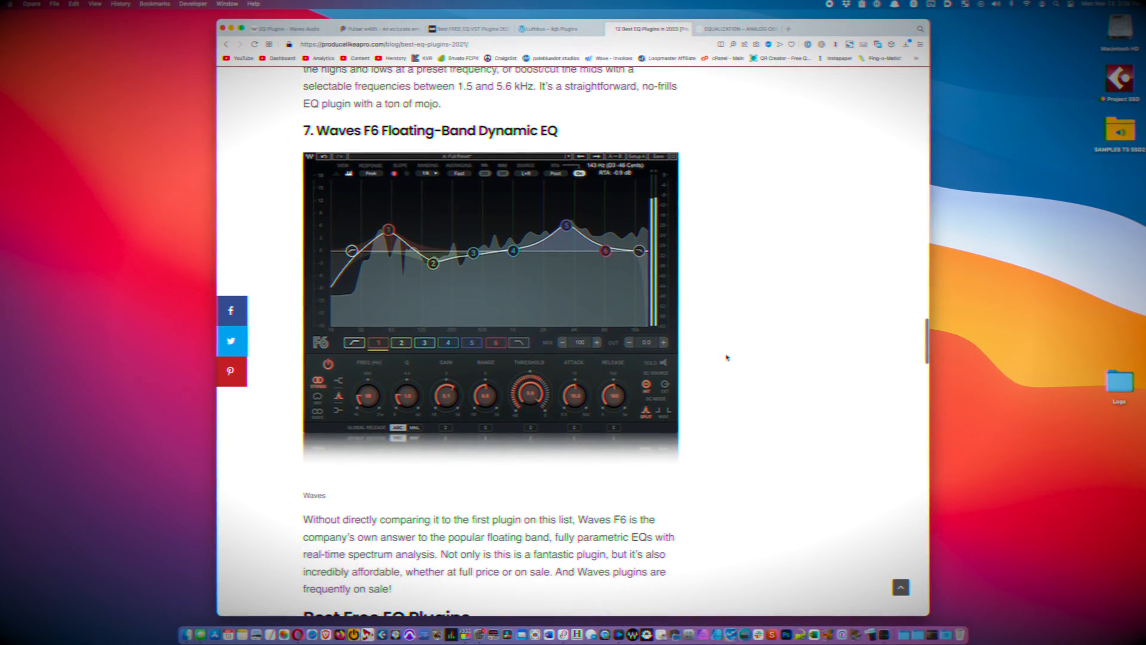
Read the '12 Best EQ Plugins' article from Waves F6 through Stock DAW EQ to the Conclusion.
scroll(down, 3)
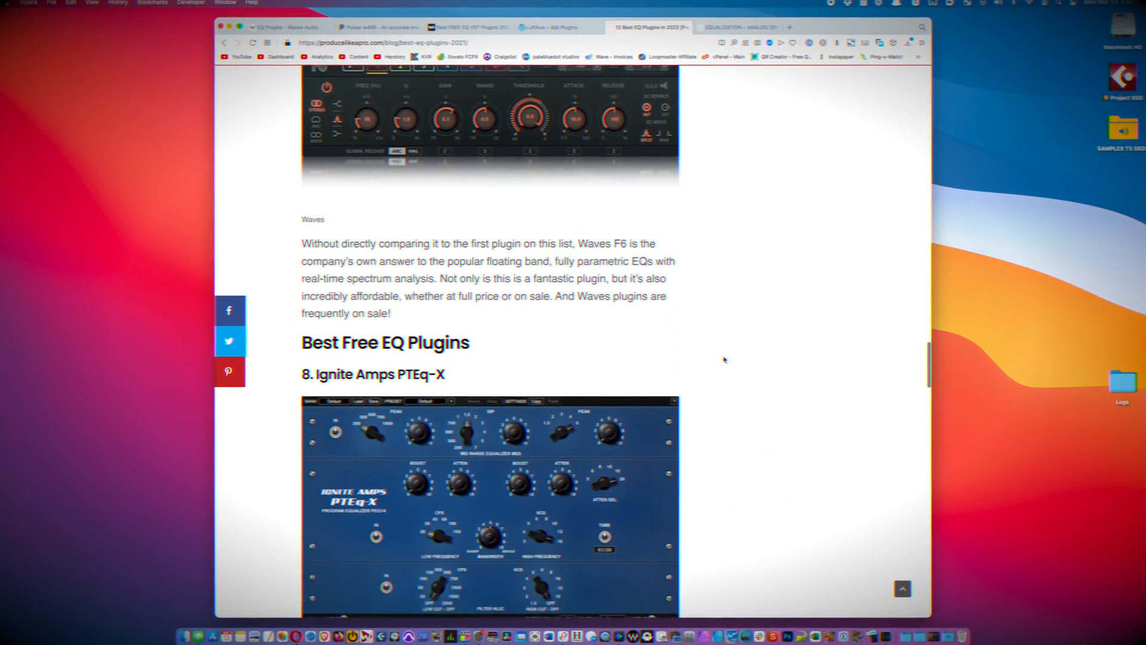
scroll(down, 3)
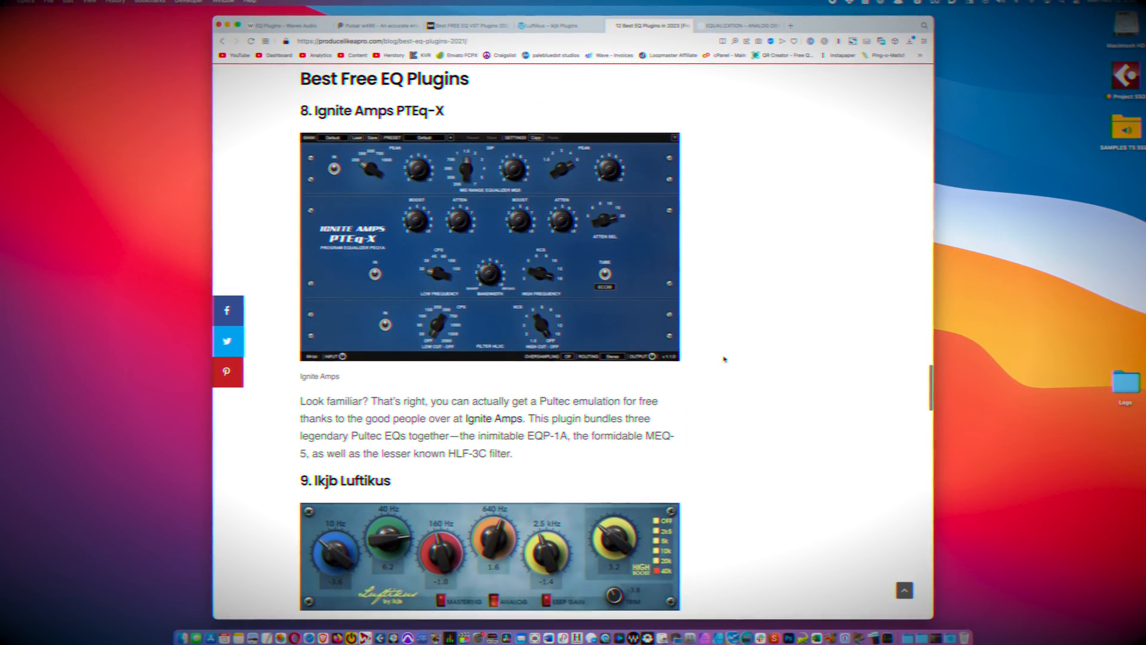
scroll(down, 3)
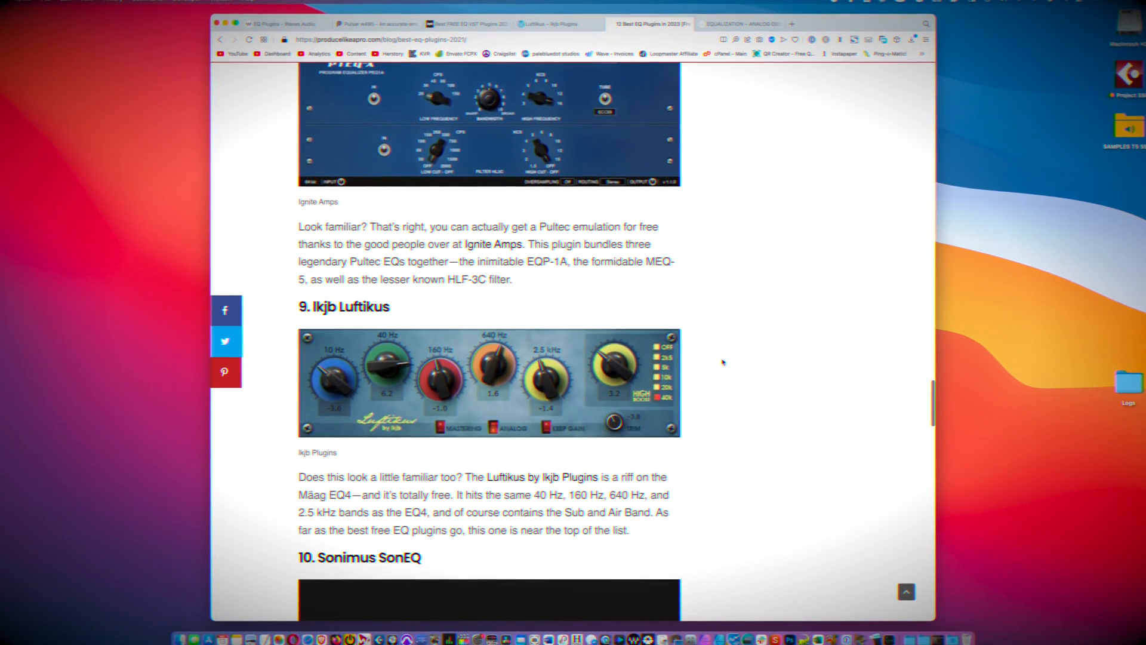
scroll(down, 3)
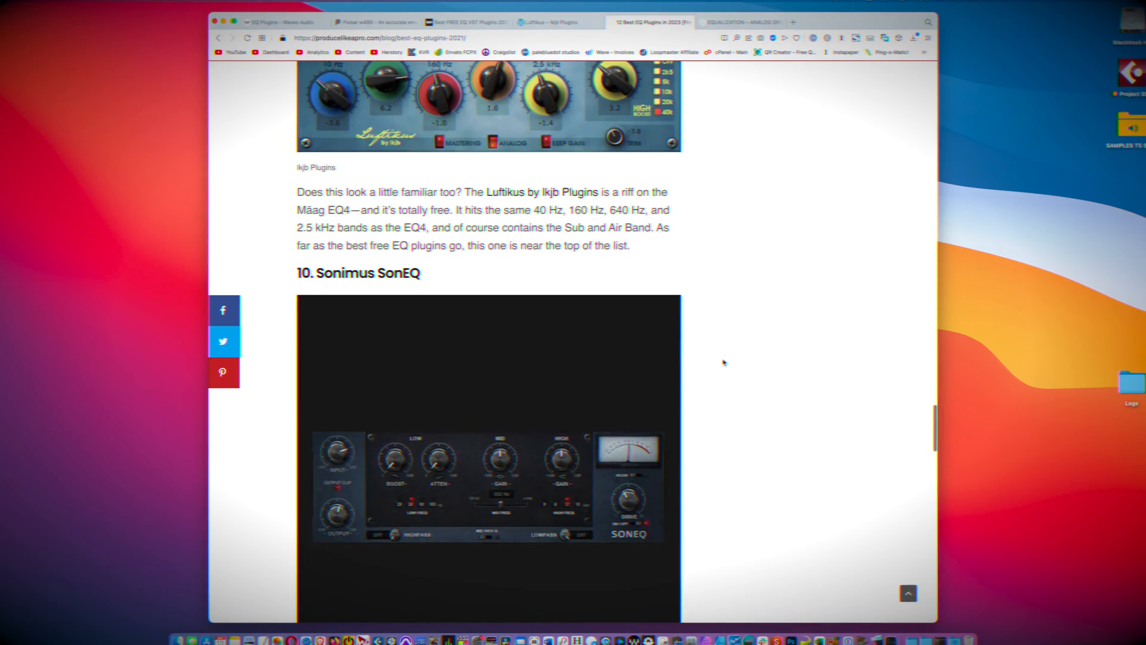
scroll(down, 3)
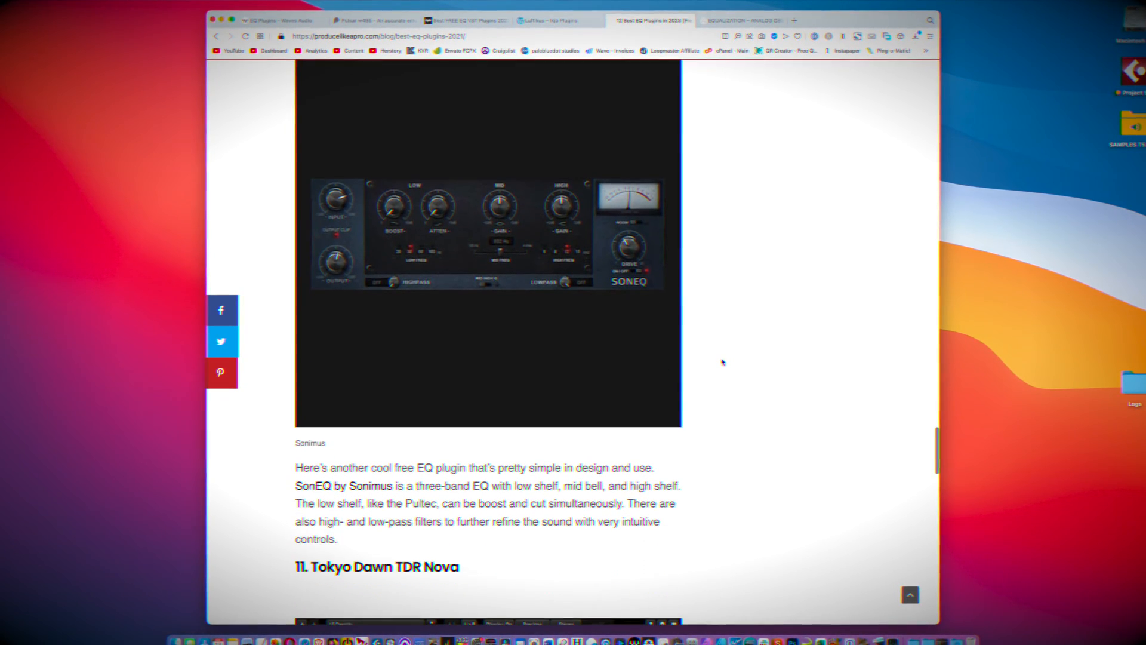
scroll(down, 3)
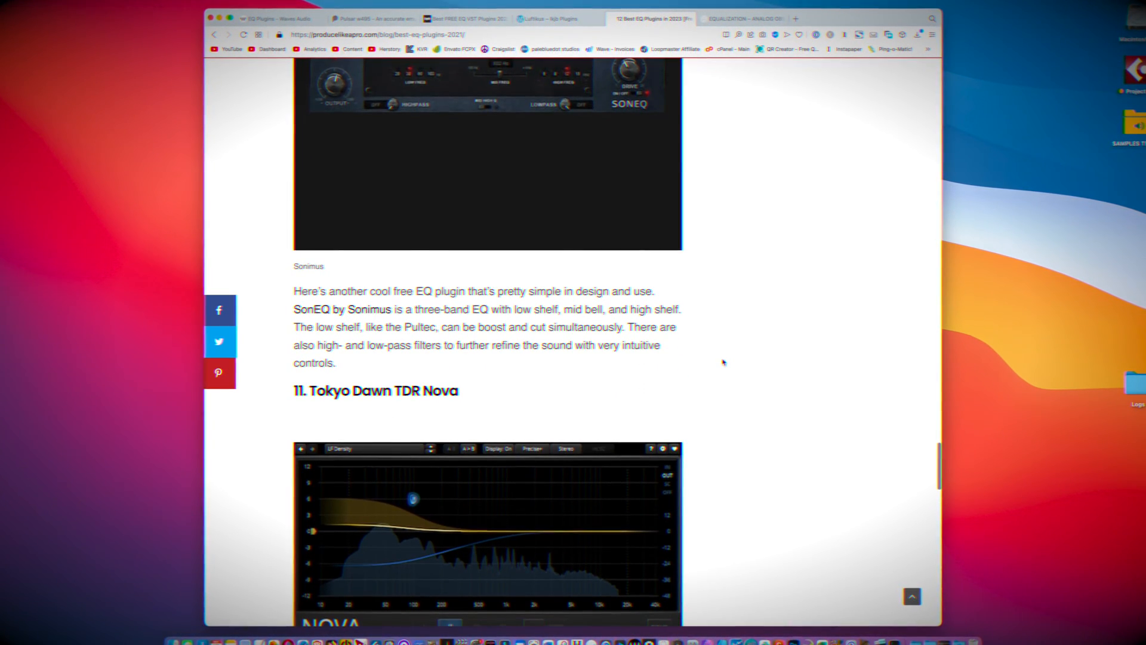
scroll(down, 3)
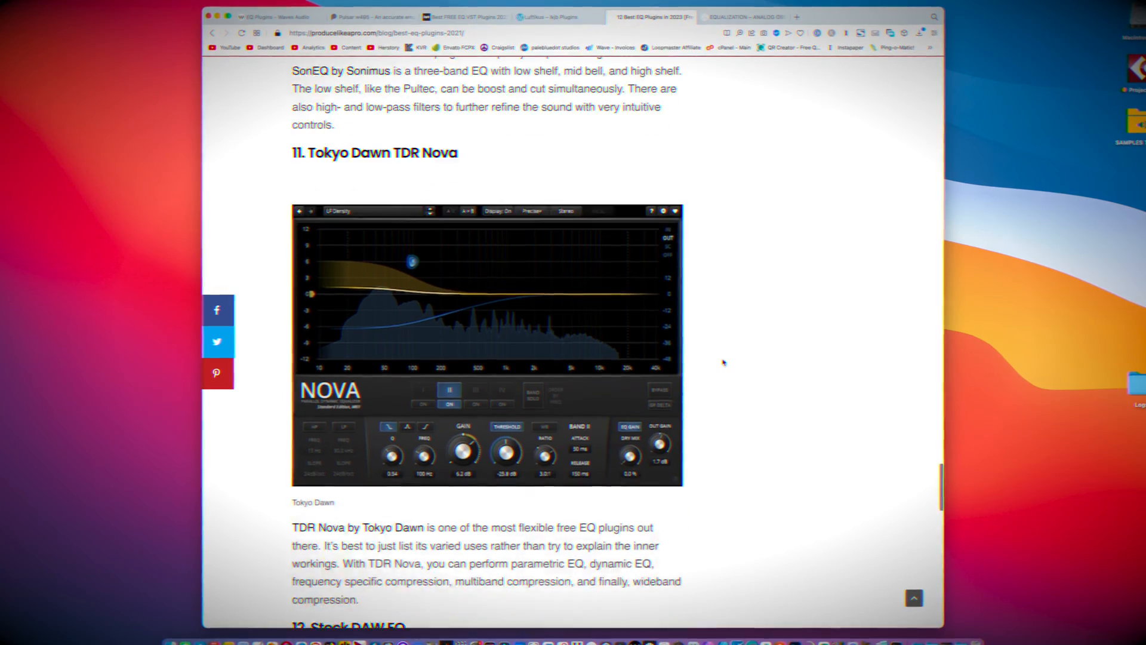
scroll(down, 3)
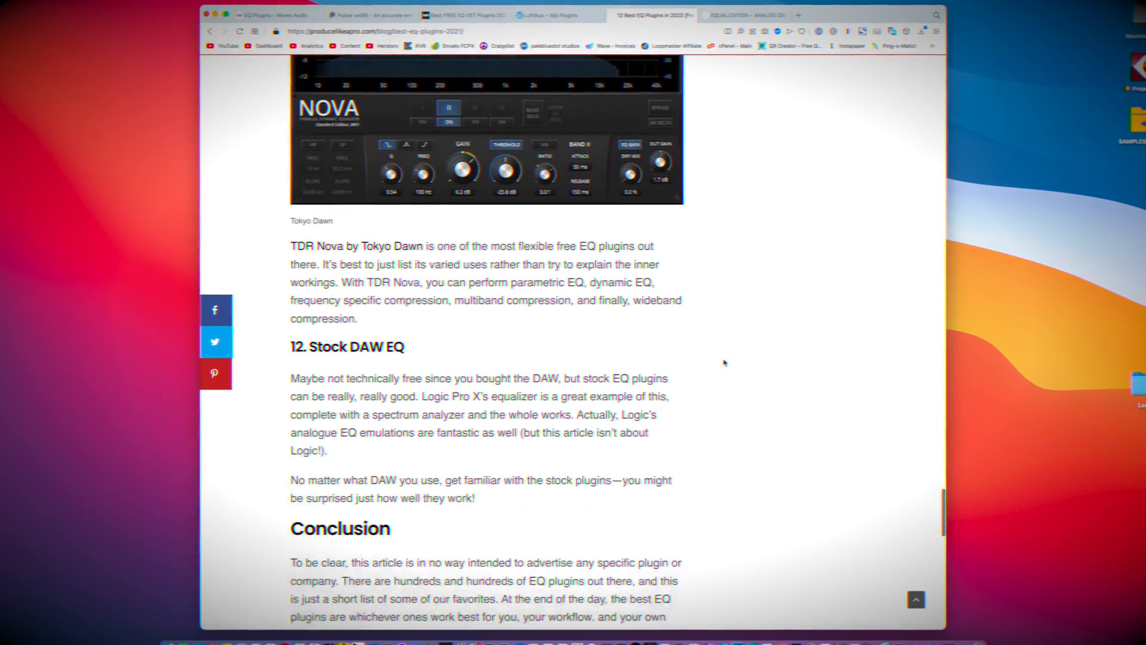
scroll(down, 3)
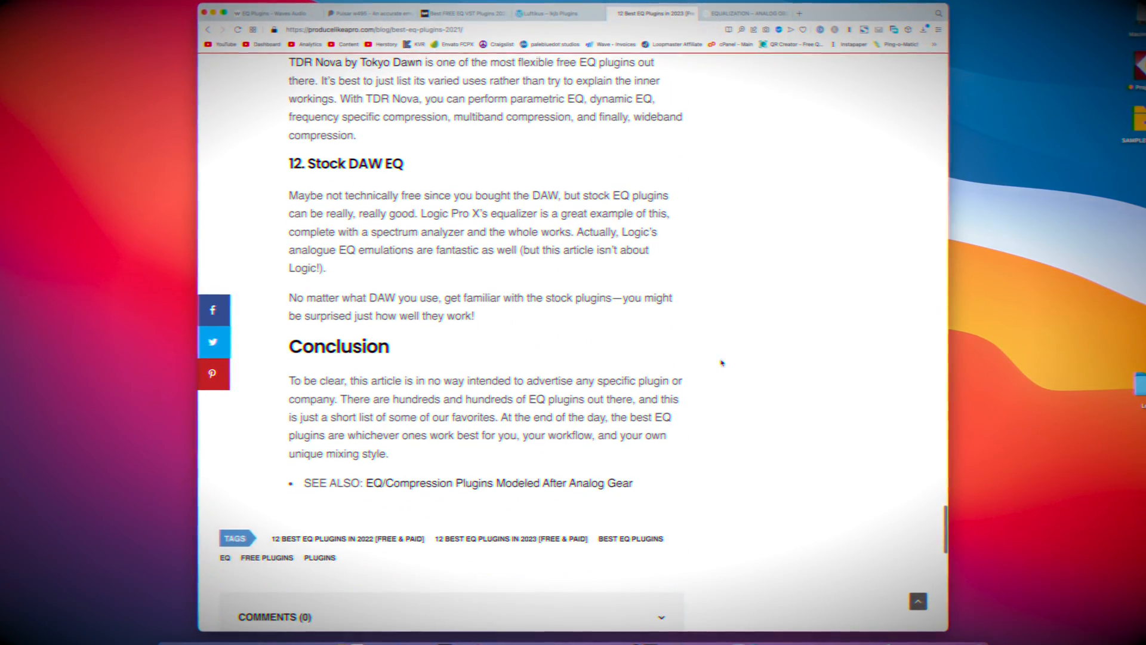
View Waves' Equalizers grid, then scroll Analog Obsession's EQs past TREQ, Frank and BLENDEQ to FIVER.
click(262, 12)
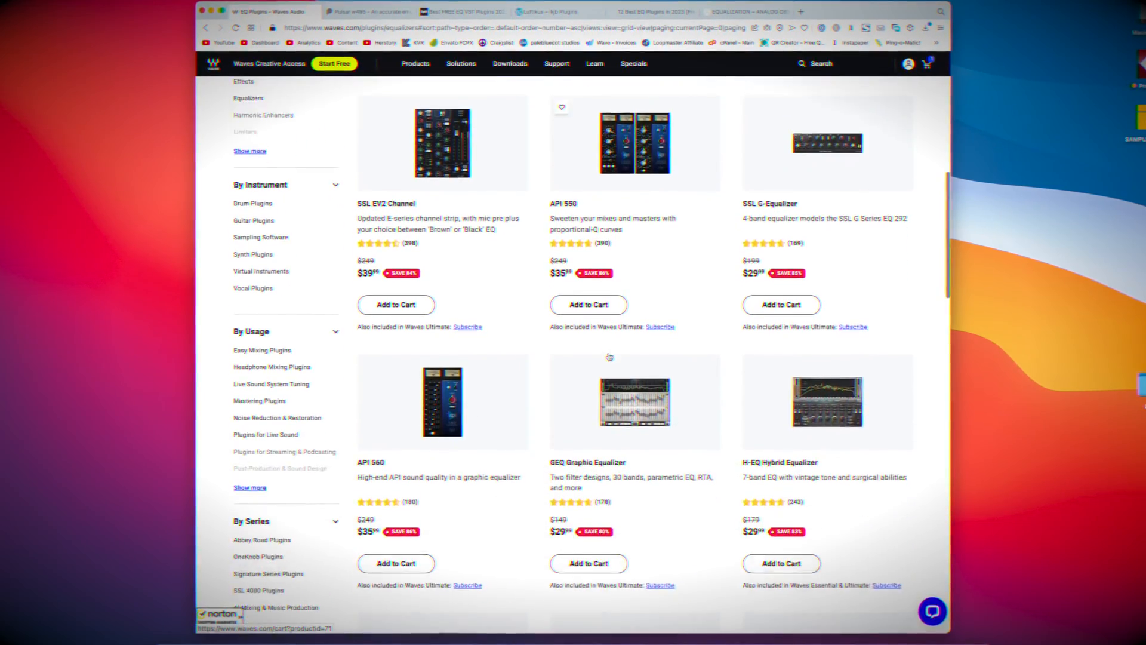
click(369, 11)
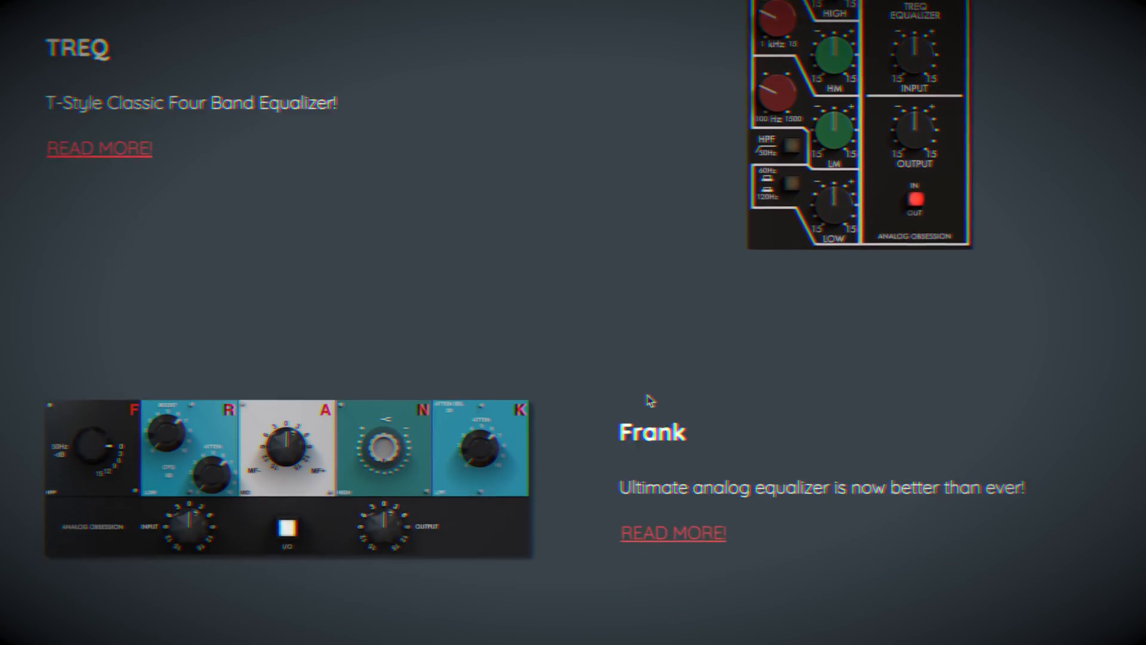
scroll(down, 3)
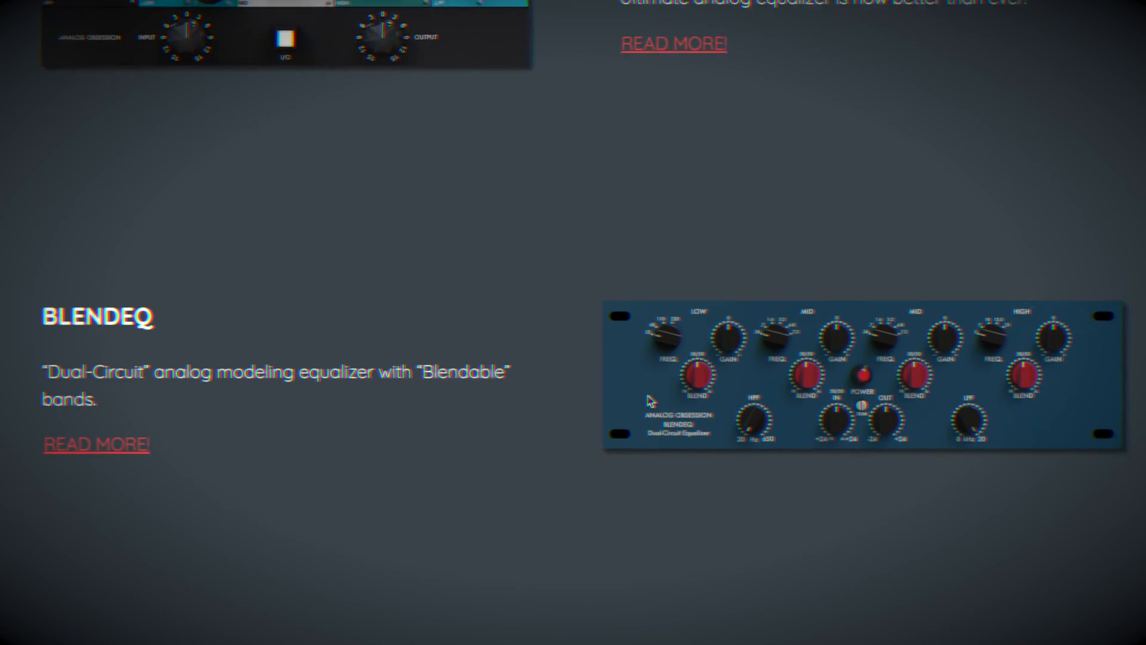
scroll(down, 3)
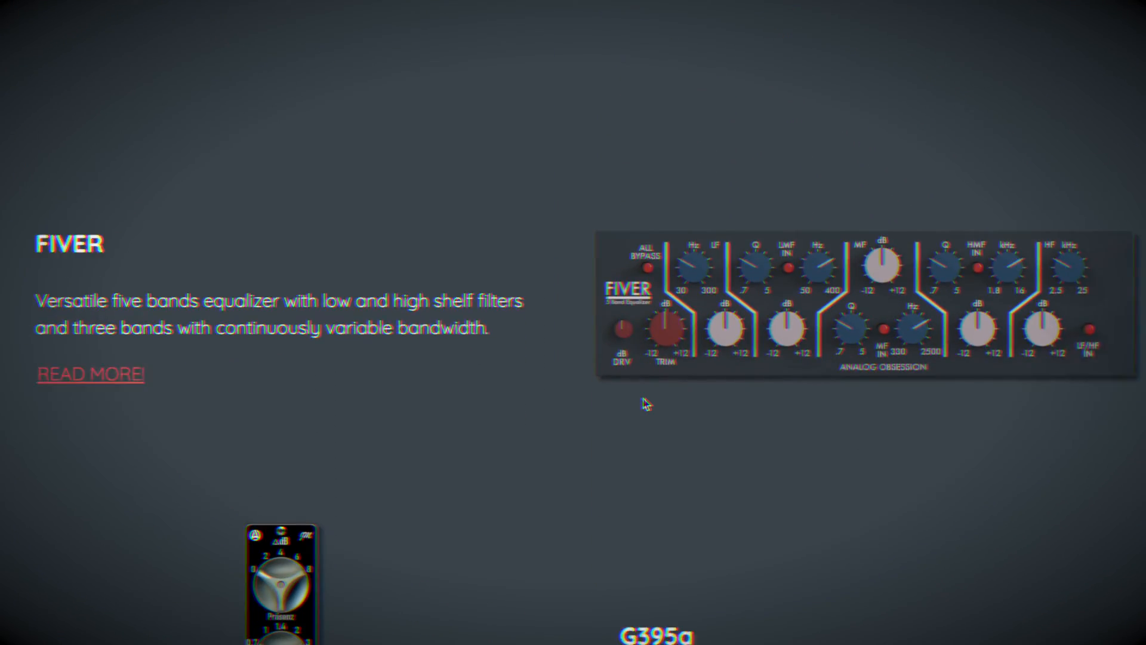
scroll(down, 3)
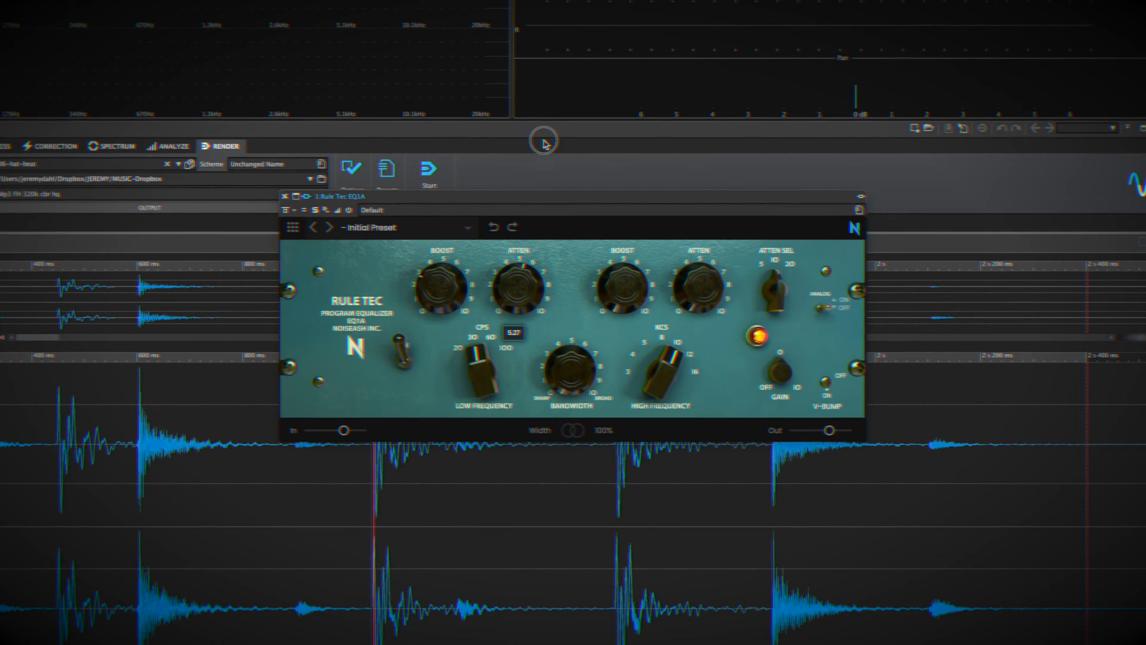
drag(658, 369, 658, 392)
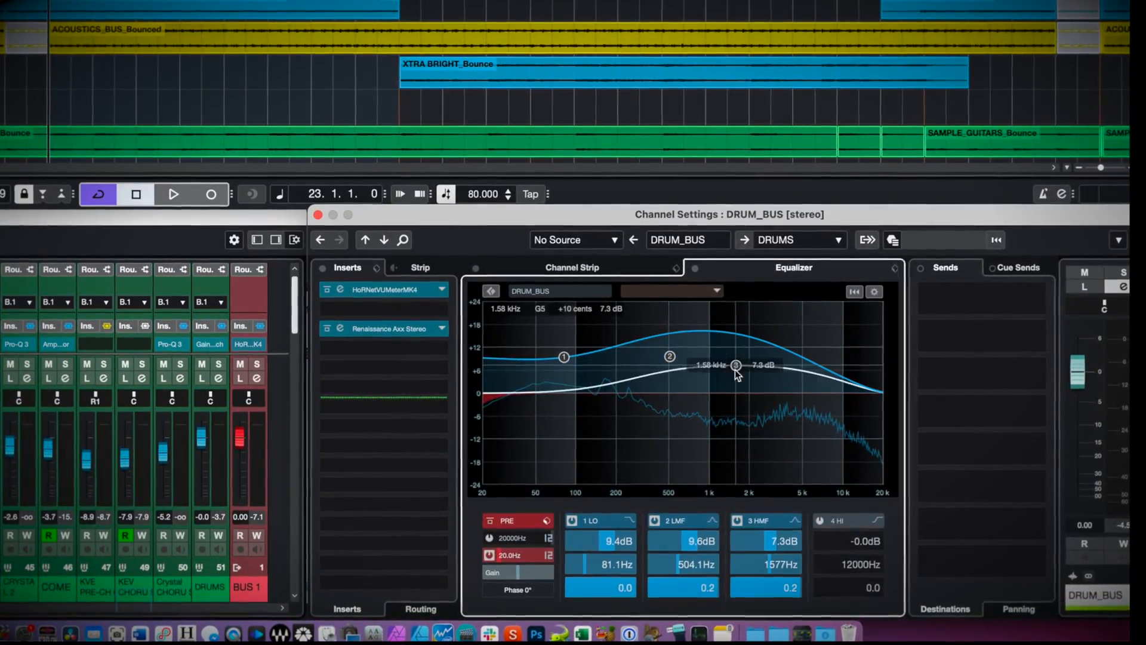
Pull DRUM_BUS channel EQ band 3 near 1.5 kHz down to about -12 dB.
drag(736, 365, 737, 442)
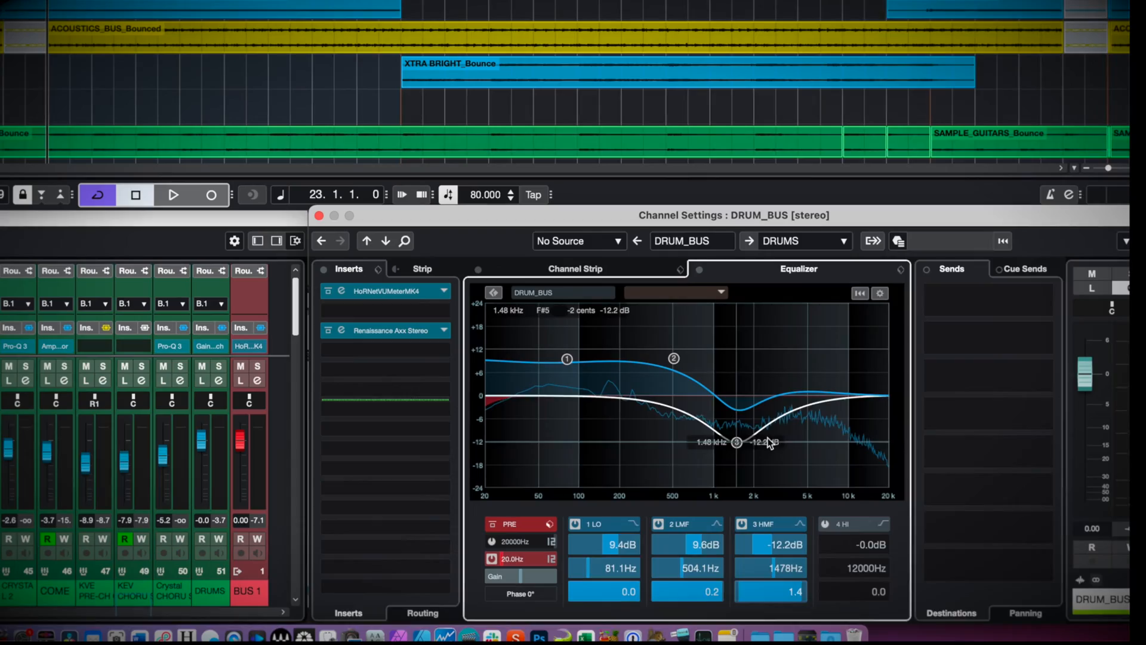
drag(767, 441, 823, 350)
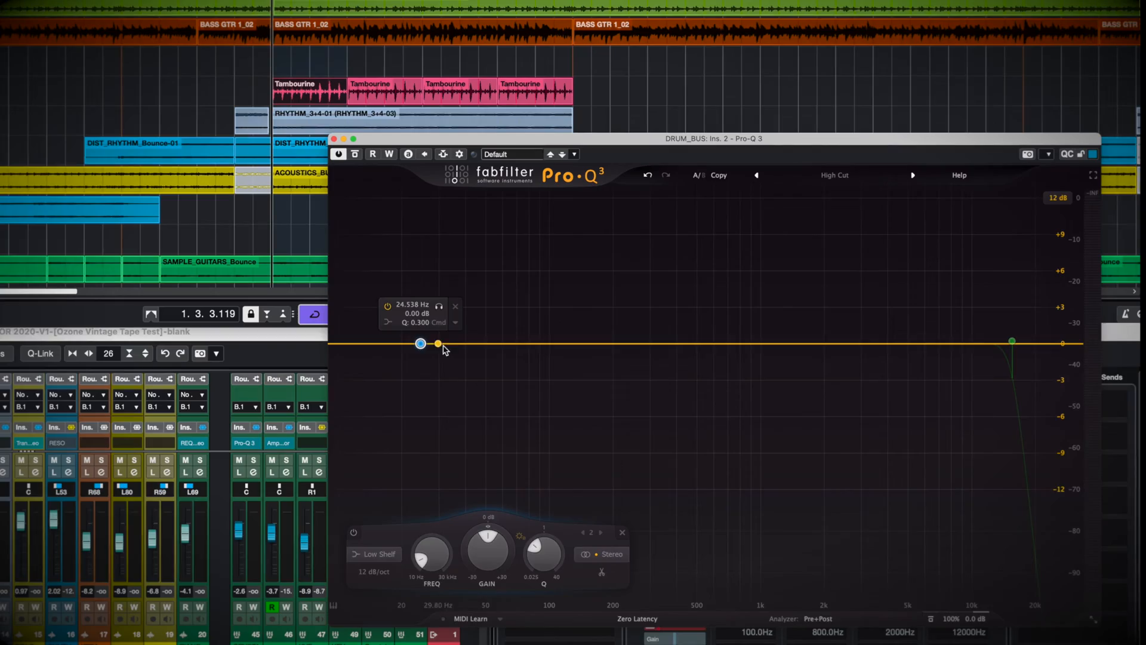
Add Pro-Q 3 bell bands boosting 50 Hz, cutting 255 Hz and boosting around 3 kHz.
drag(437, 344, 635, 427)
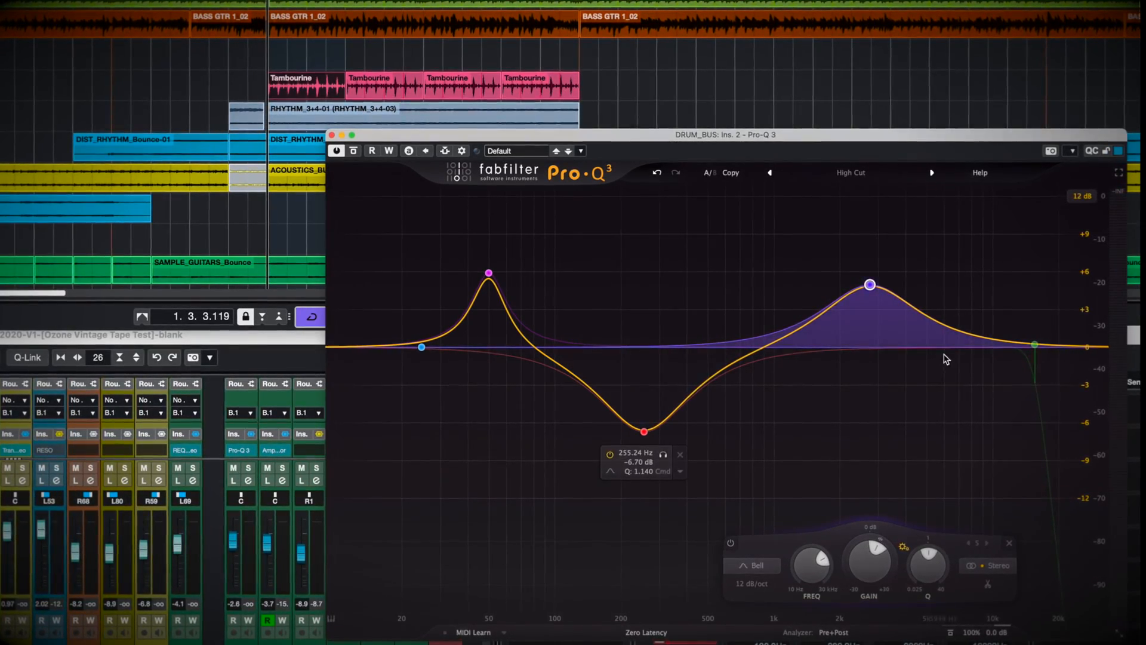
click(1013, 364)
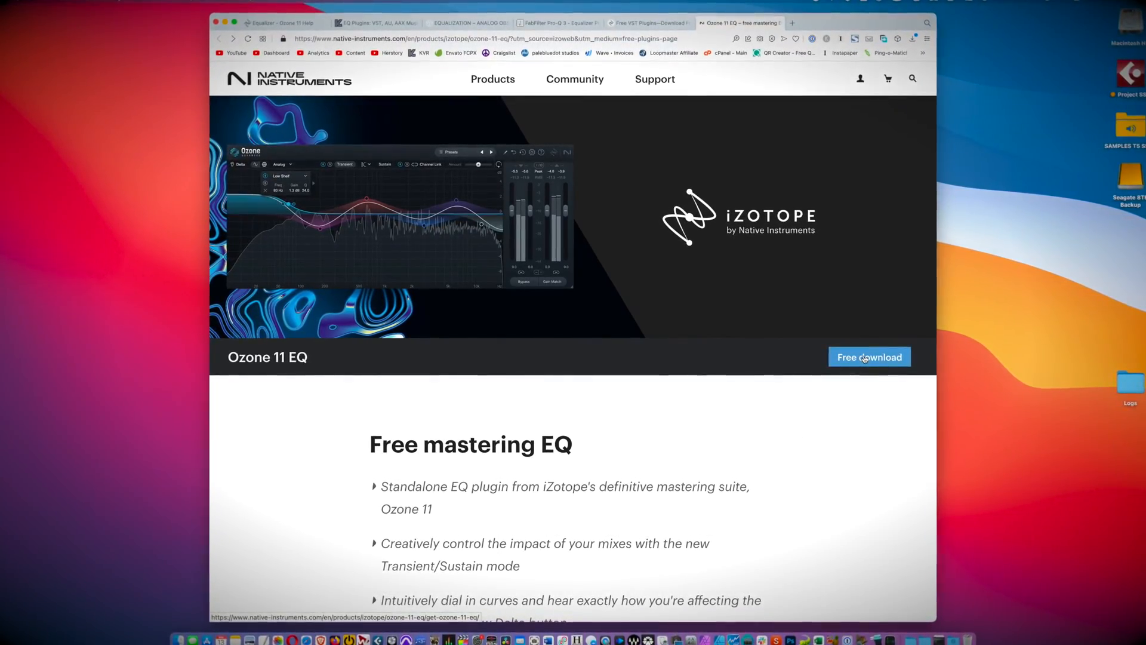
Choose Free download and Get Ozone 11 EQ to add it to the account.
click(870, 357)
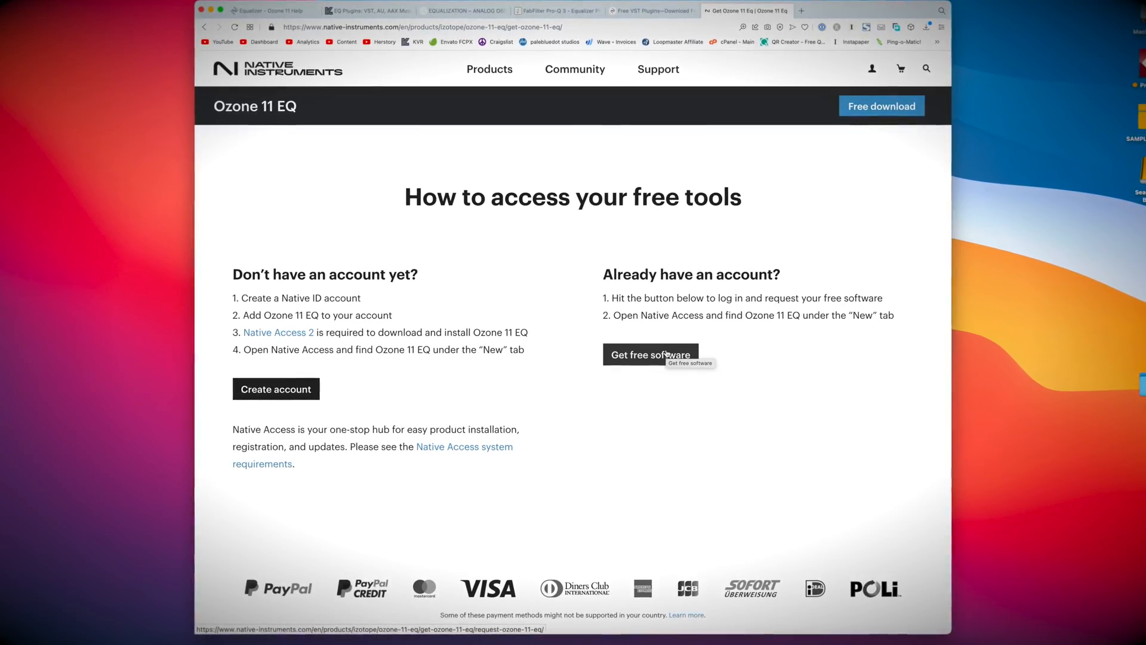
click(651, 355)
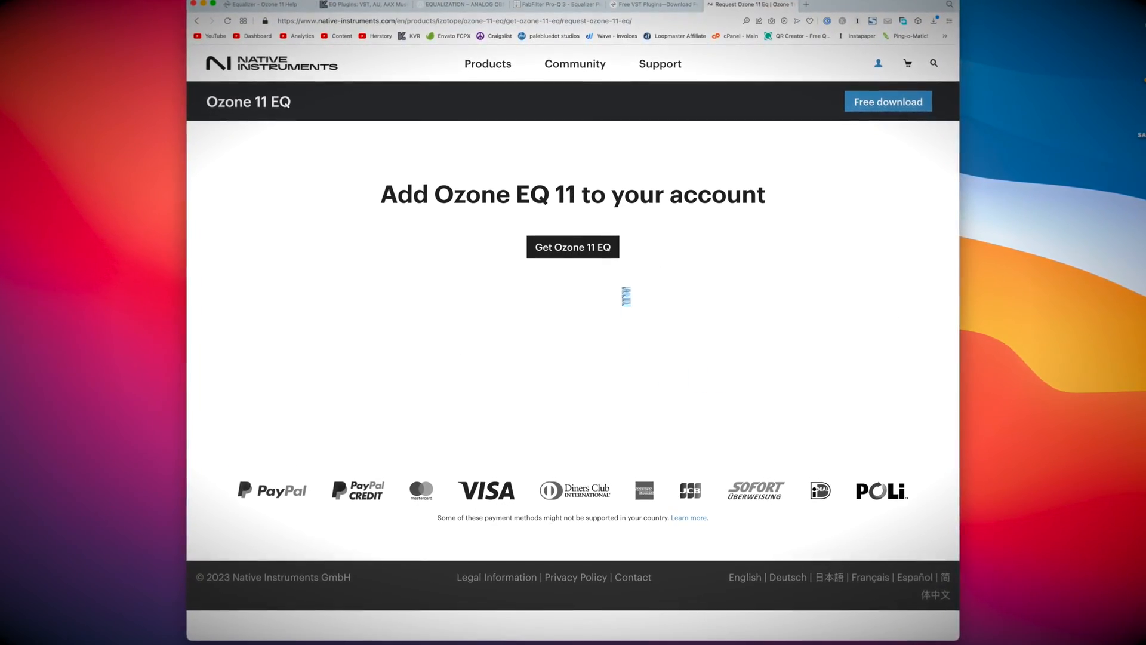
click(572, 248)
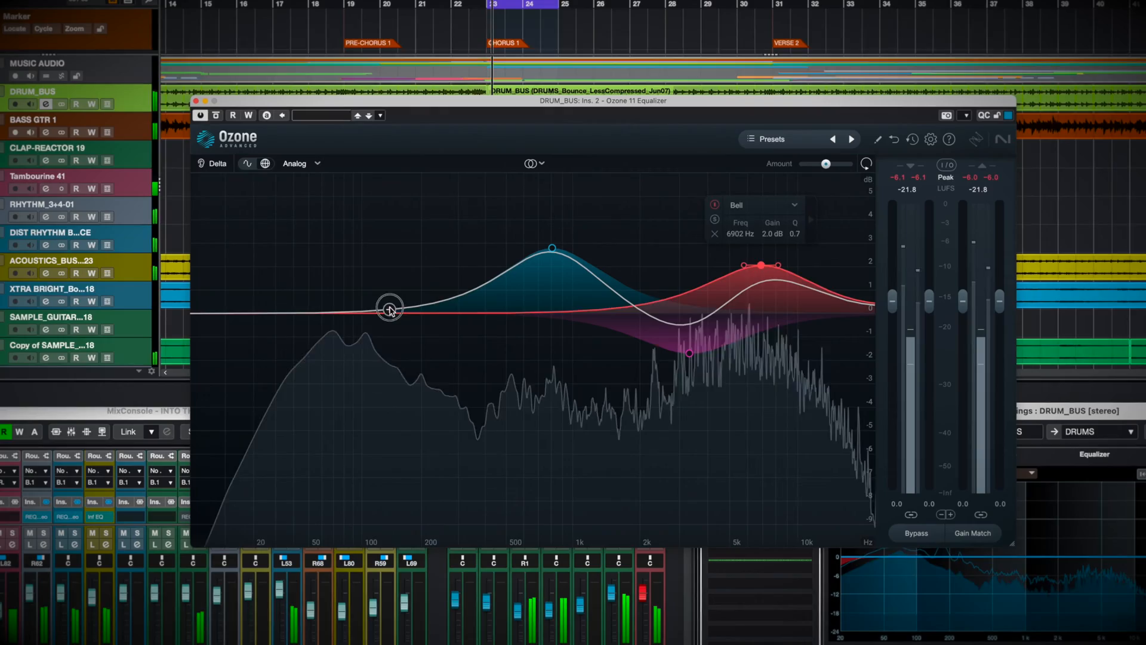
Drag nodes into a low shelf, a mid bell around 269 Hz and a high shelf boost.
drag(389, 307, 382, 352)
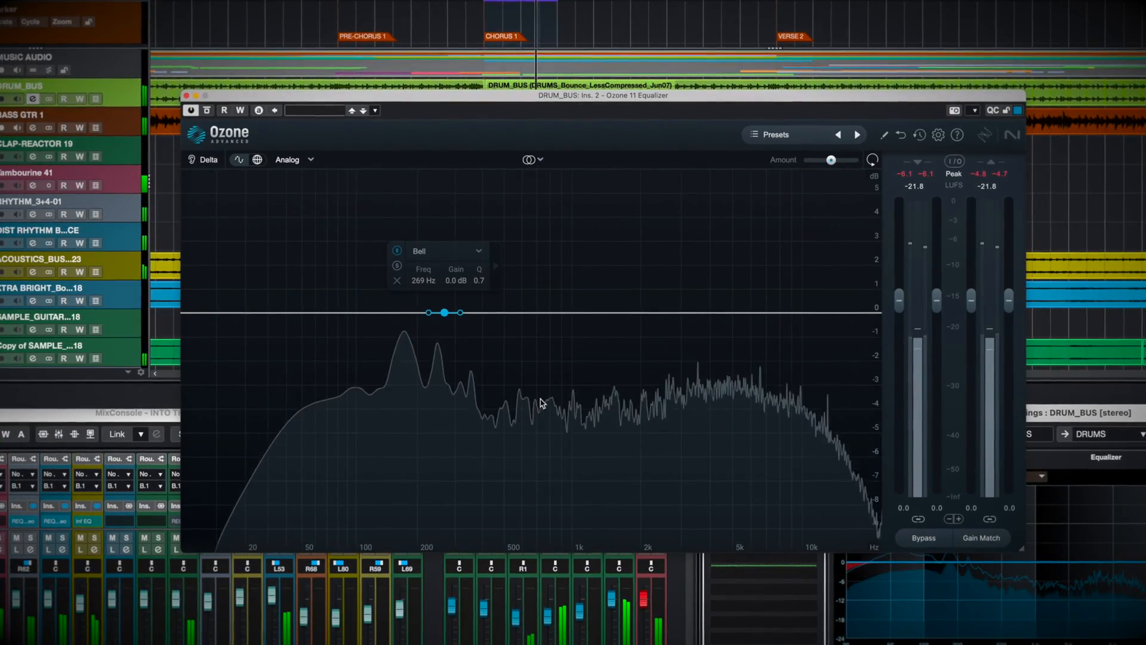
drag(444, 312, 441, 275)
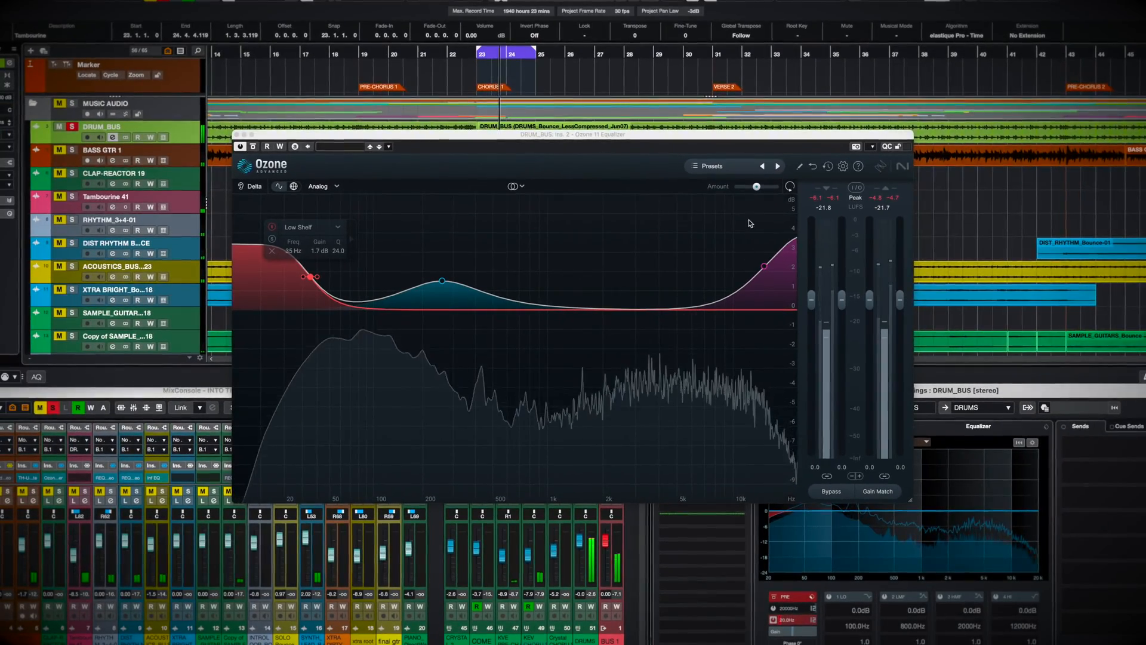
mouse_move(791, 186)
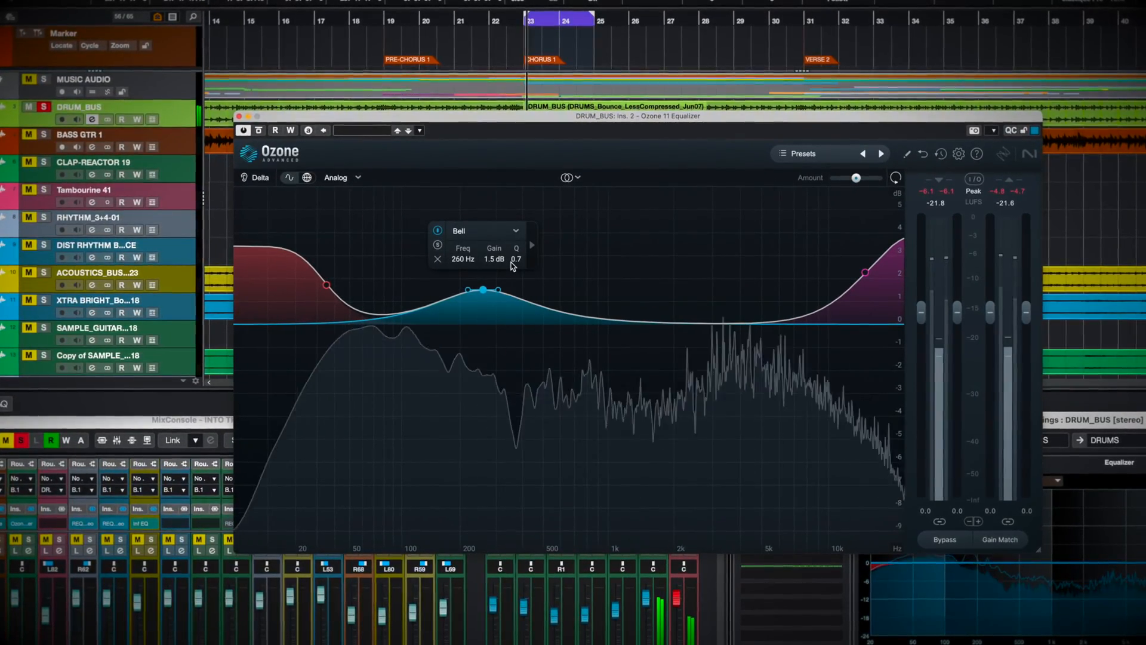
mouse_move(515, 259)
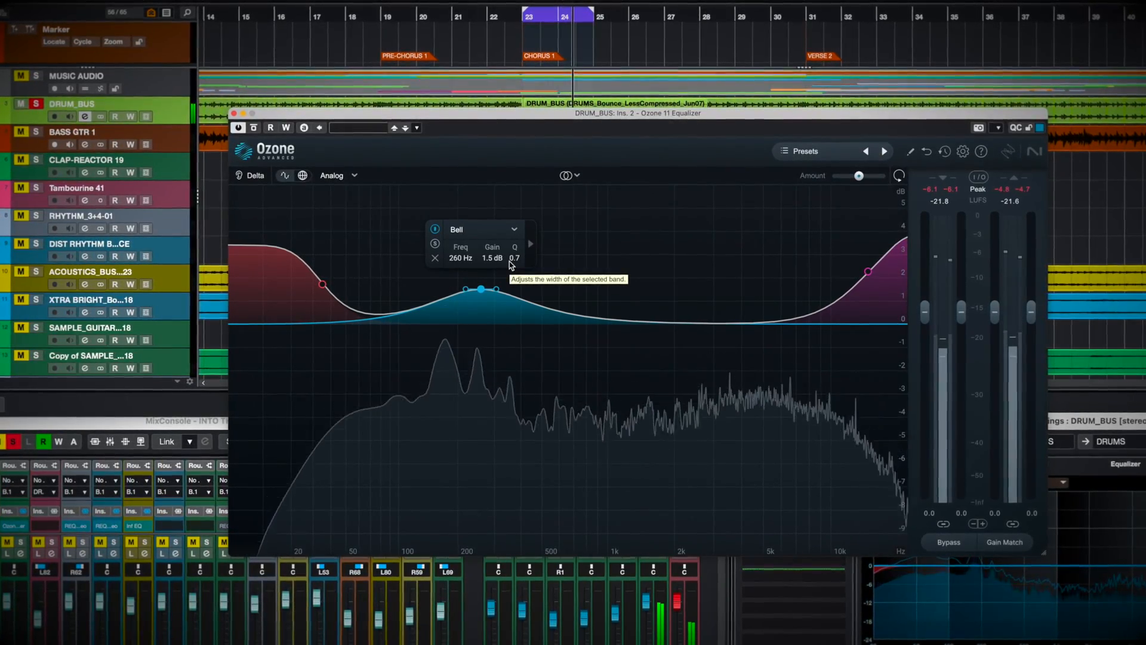
Switch the mid bell to Bell > Proportional Q and boost it as a narrow peak near 331 Hz.
click(474, 229)
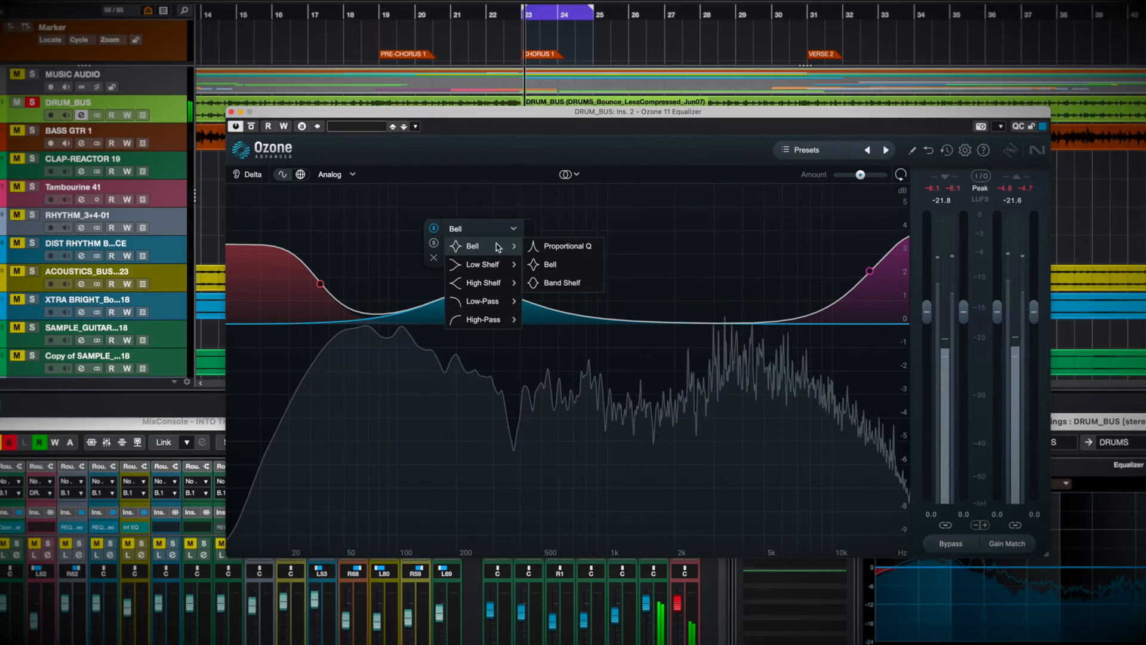
click(566, 246)
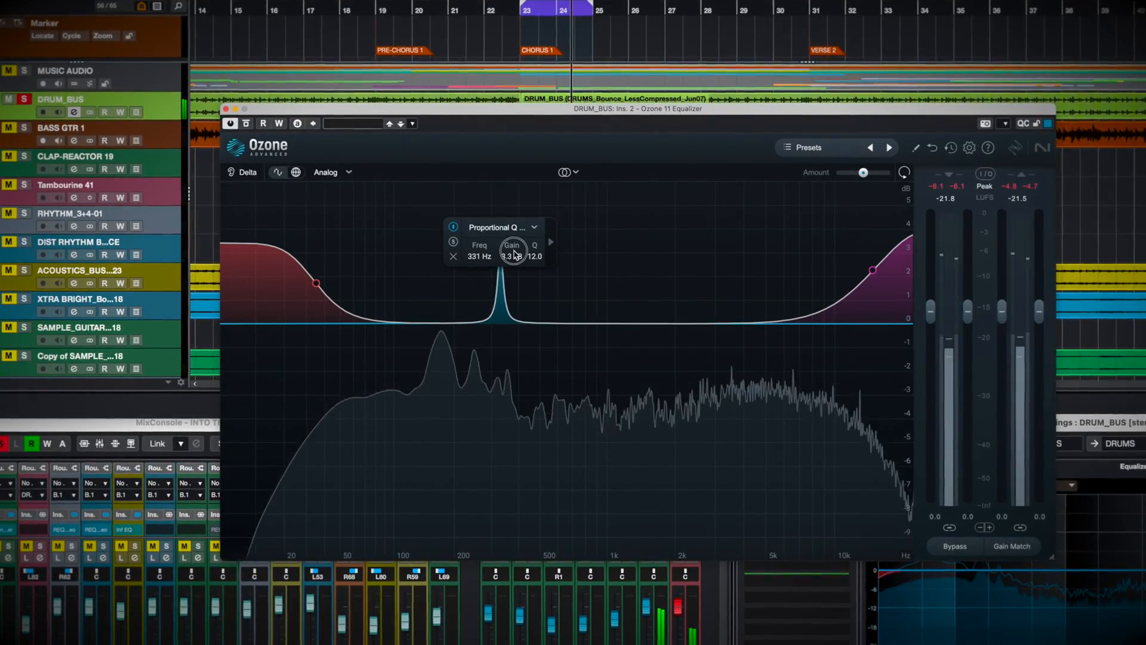
drag(513, 252, 497, 274)
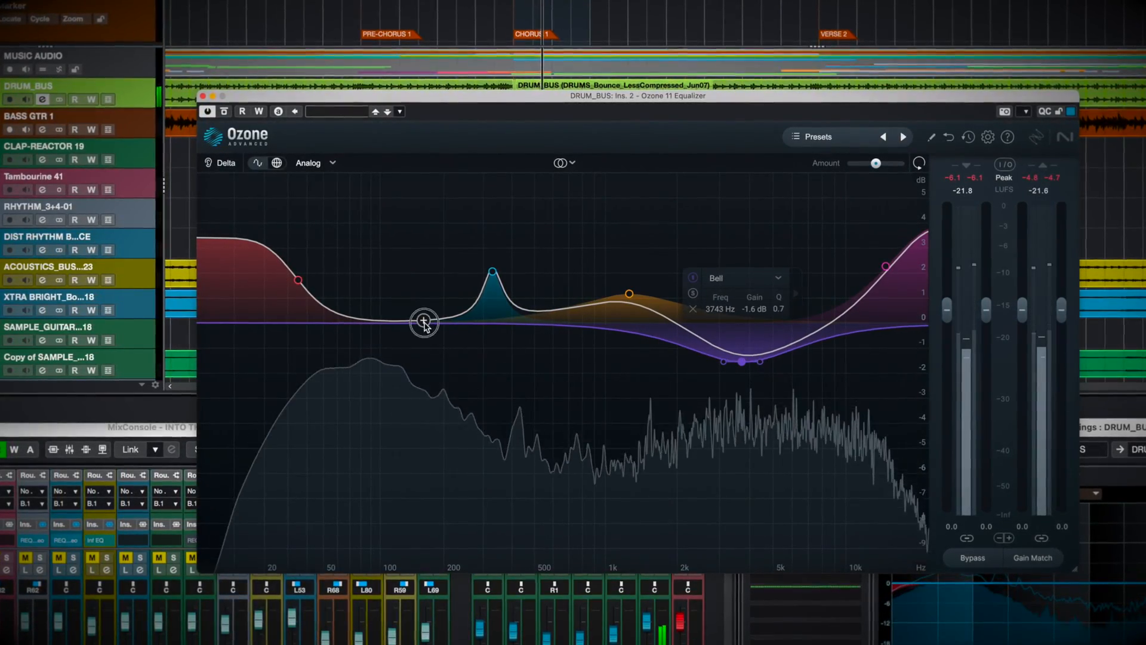
Add a bell near 141 Hz boosted about 1.4 dB.
drag(424, 321, 409, 285)
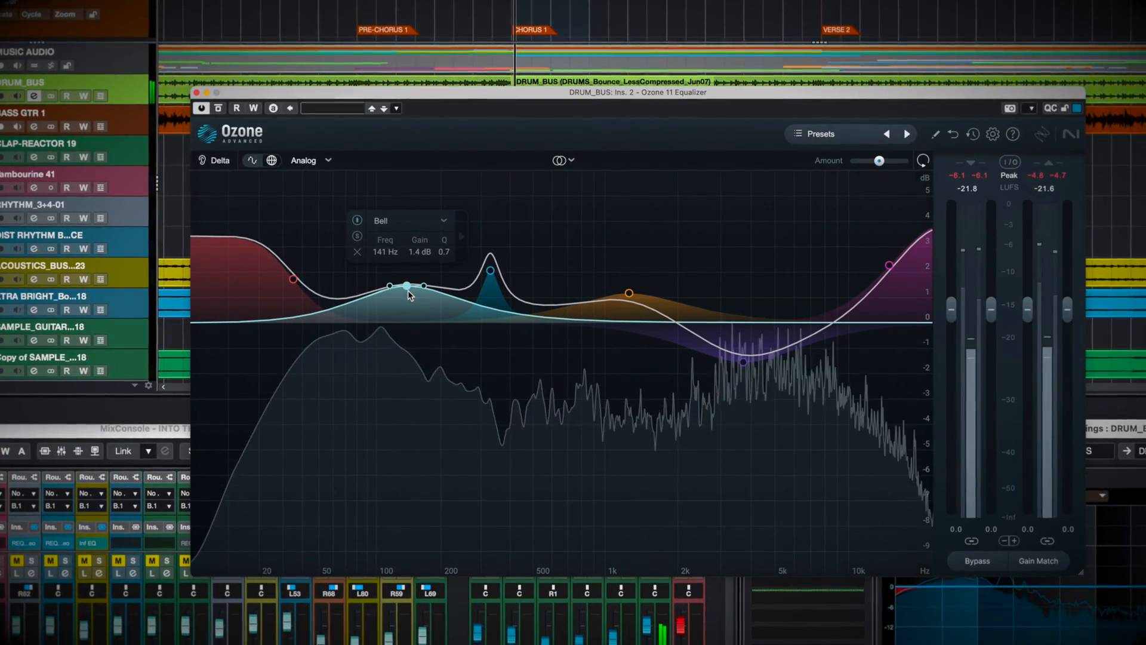
mouse_move(405, 286)
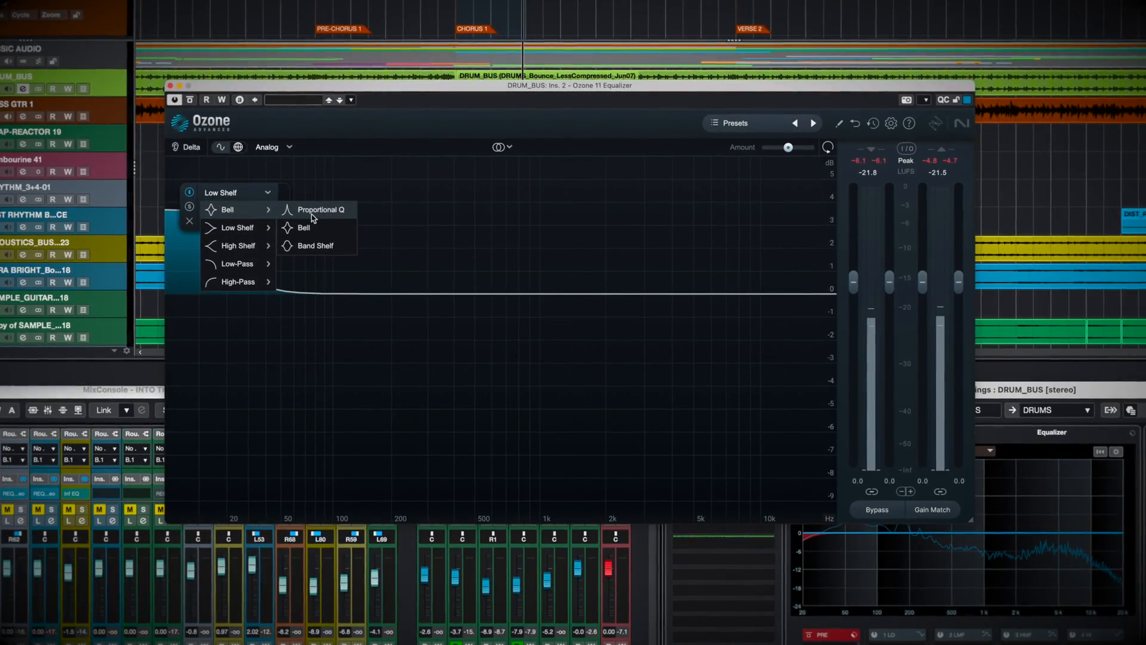
Make the band a Proportional Q bell and boost its narrow peak to about 5 dB.
click(303, 227)
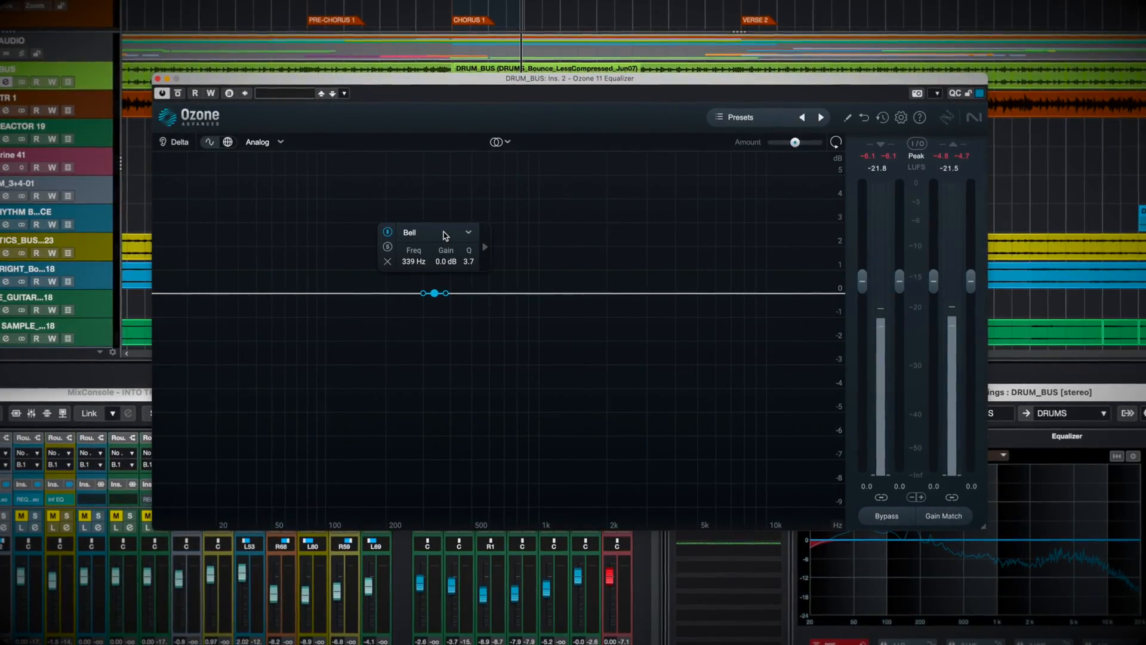
click(435, 231)
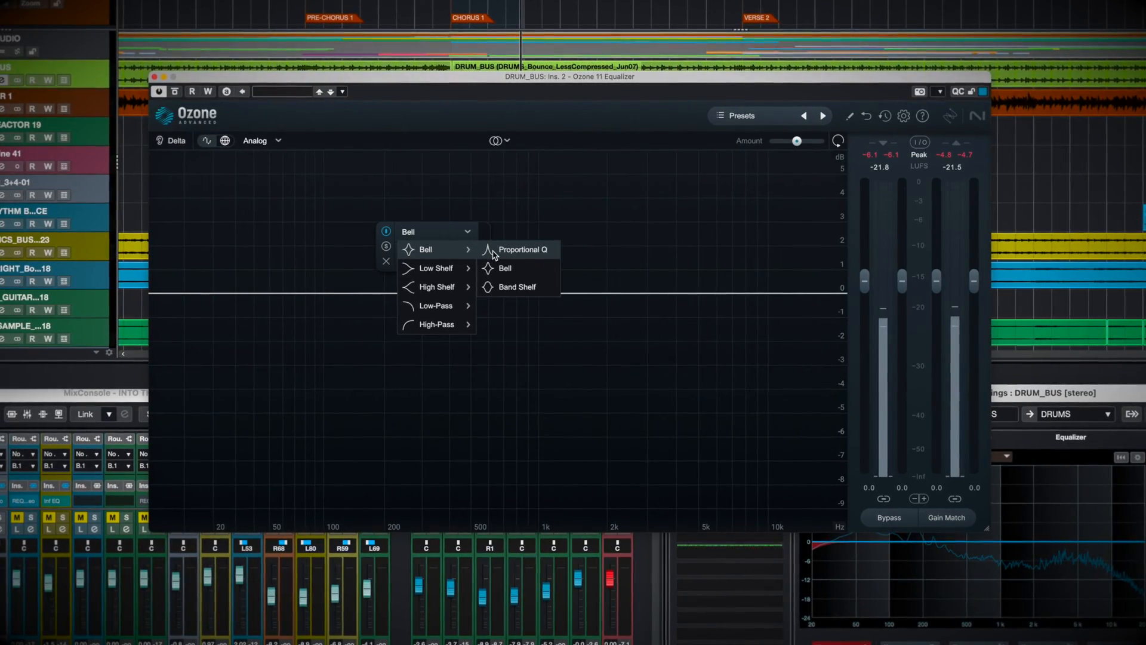
click(519, 250)
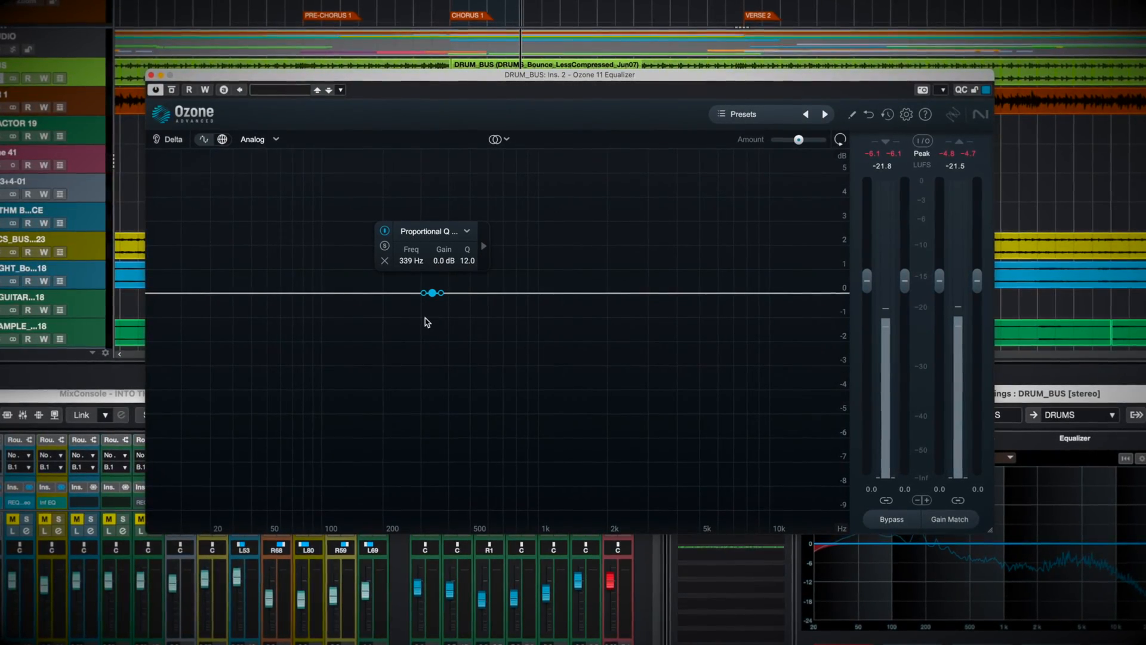
drag(432, 293, 432, 238)
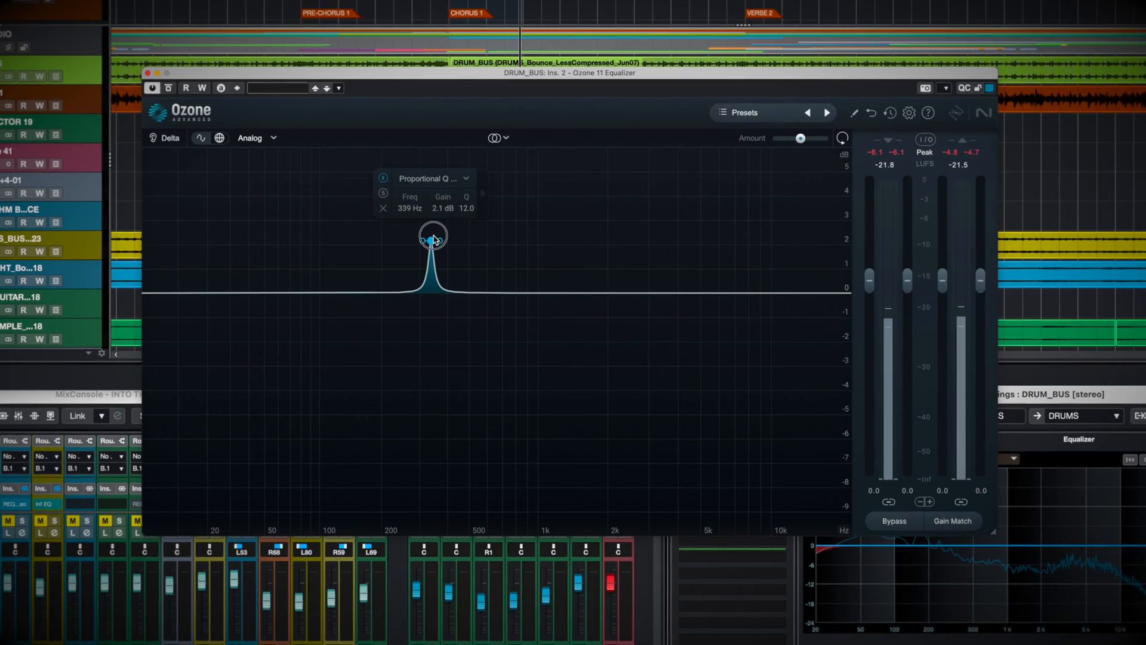
drag(431, 240, 432, 168)
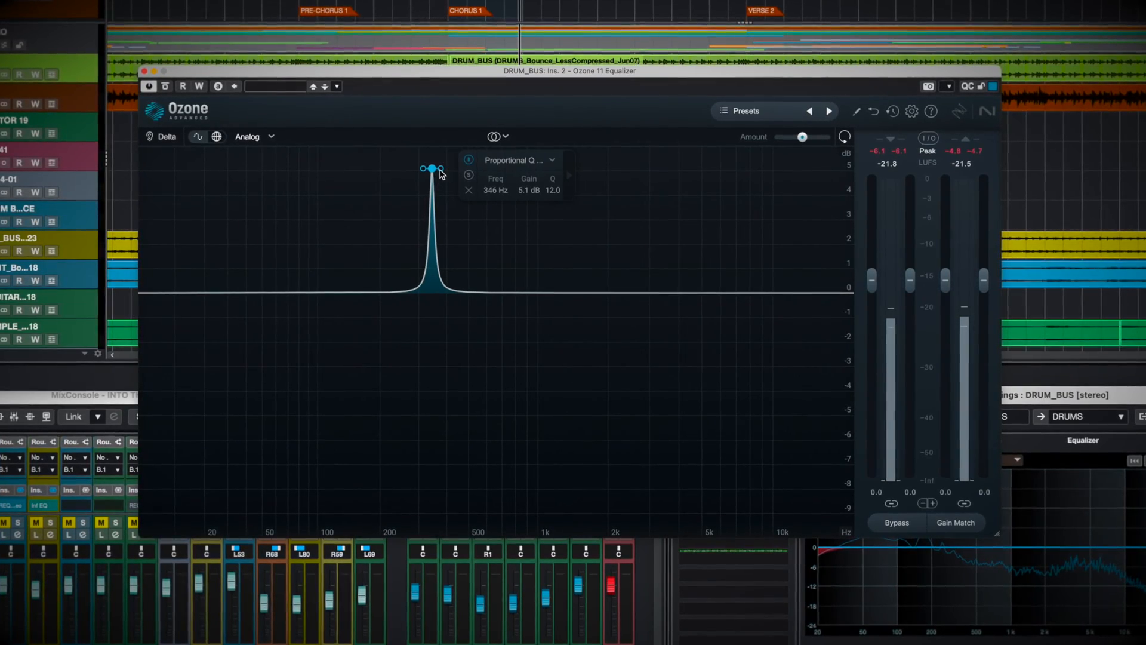
drag(441, 169, 430, 172)
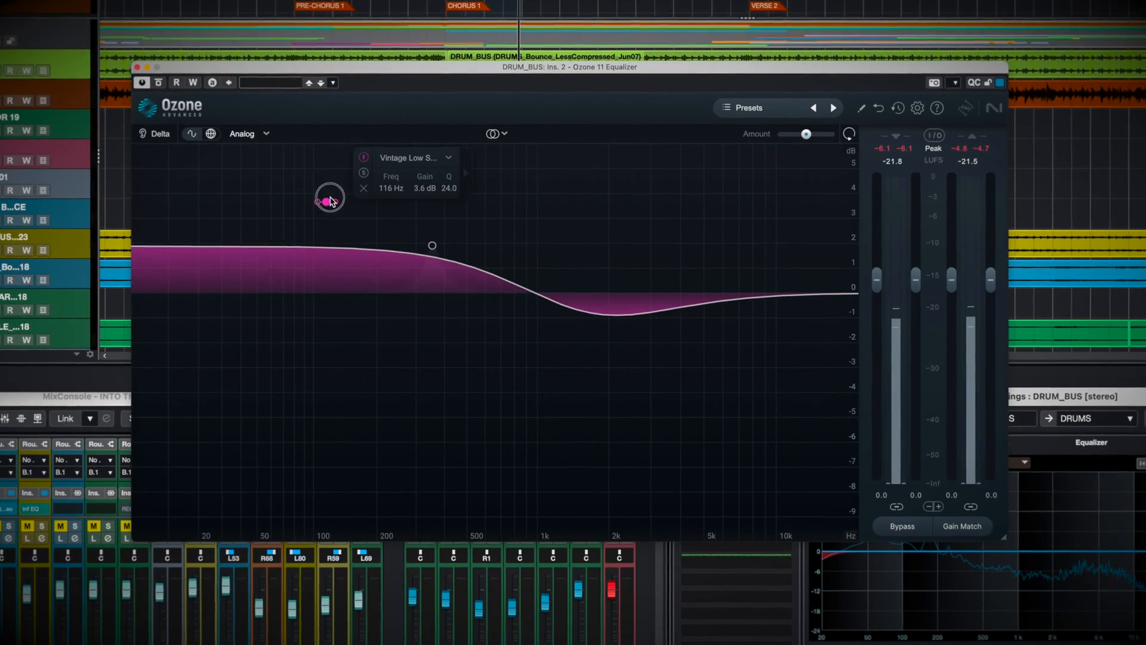
Change the band to a Resonant low shelf and move it toward 100 Hz.
drag(329, 200, 402, 226)
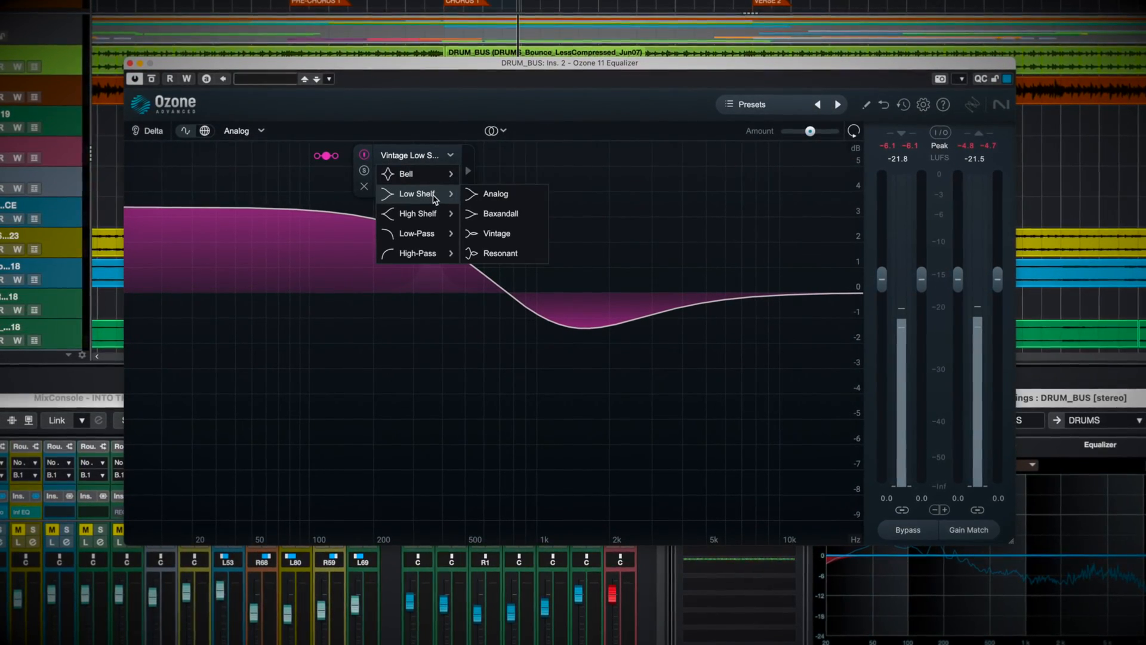
click(500, 253)
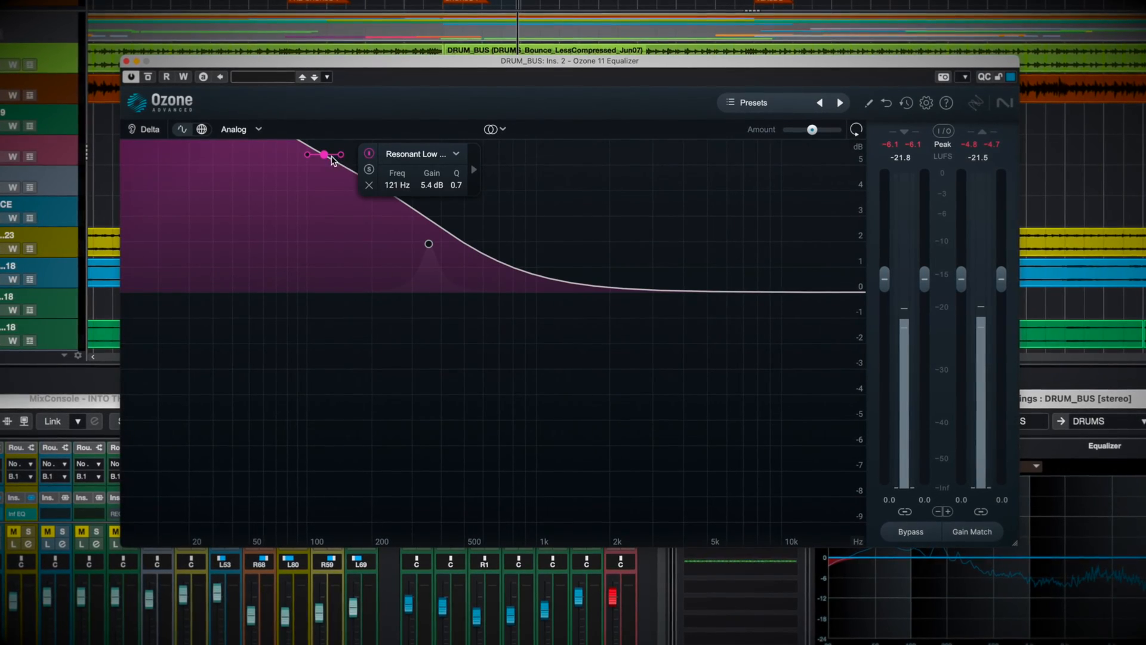
drag(324, 154, 323, 202)
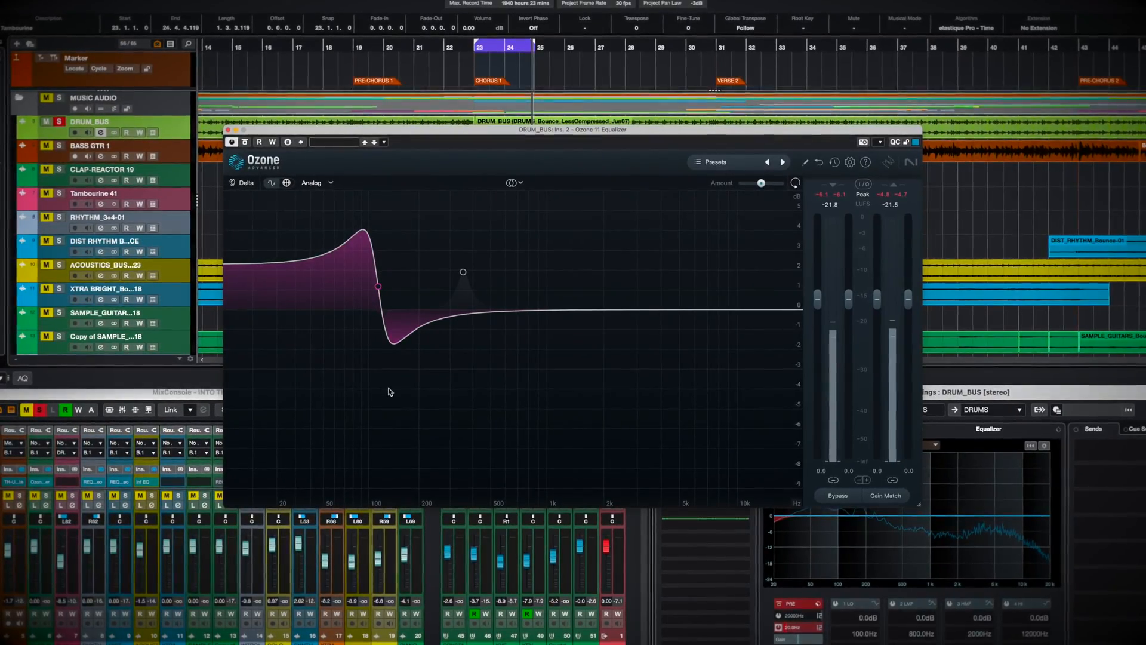
Compare Analog and Digital phase modes, then remove all bands to flatten the curve.
right_click(379, 286)
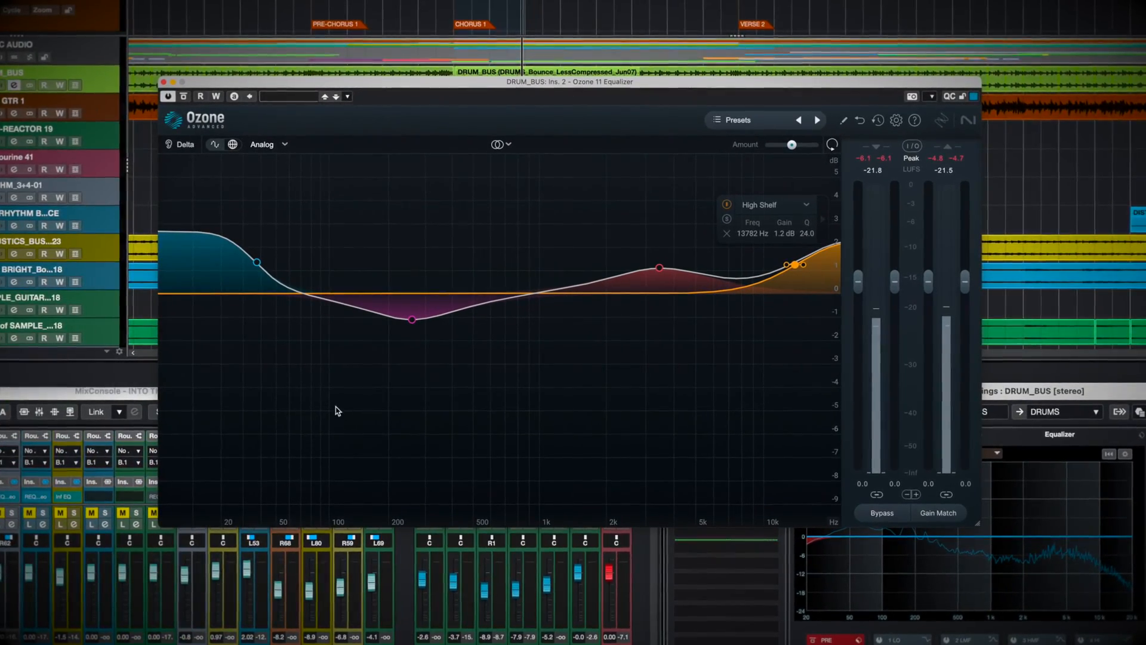
click(263, 143)
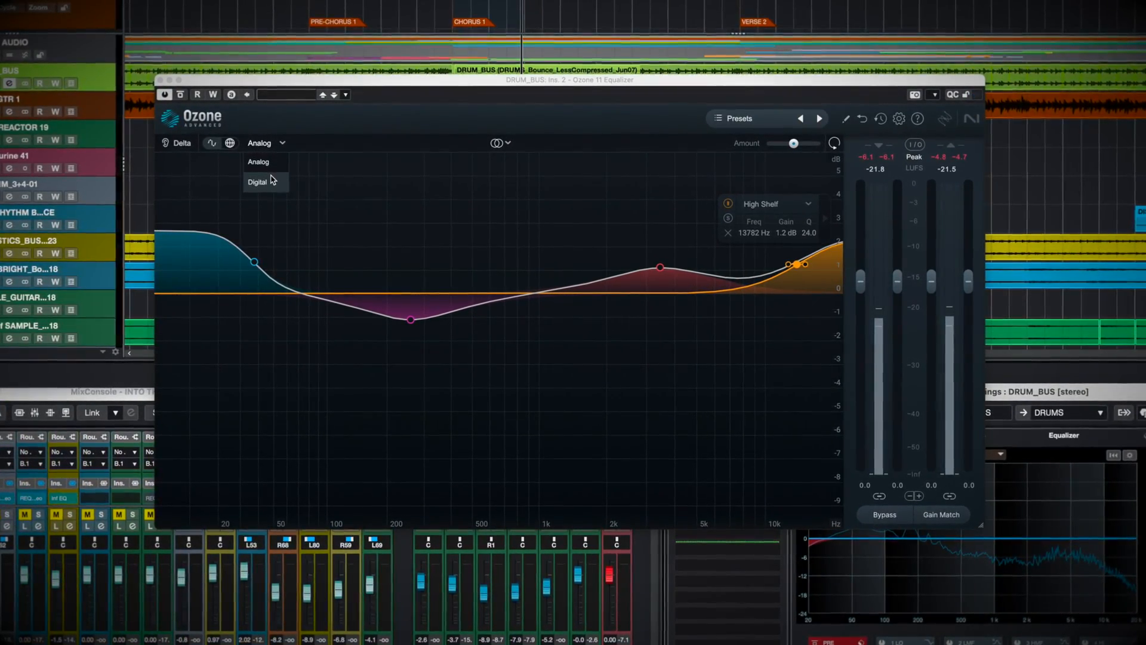
click(257, 181)
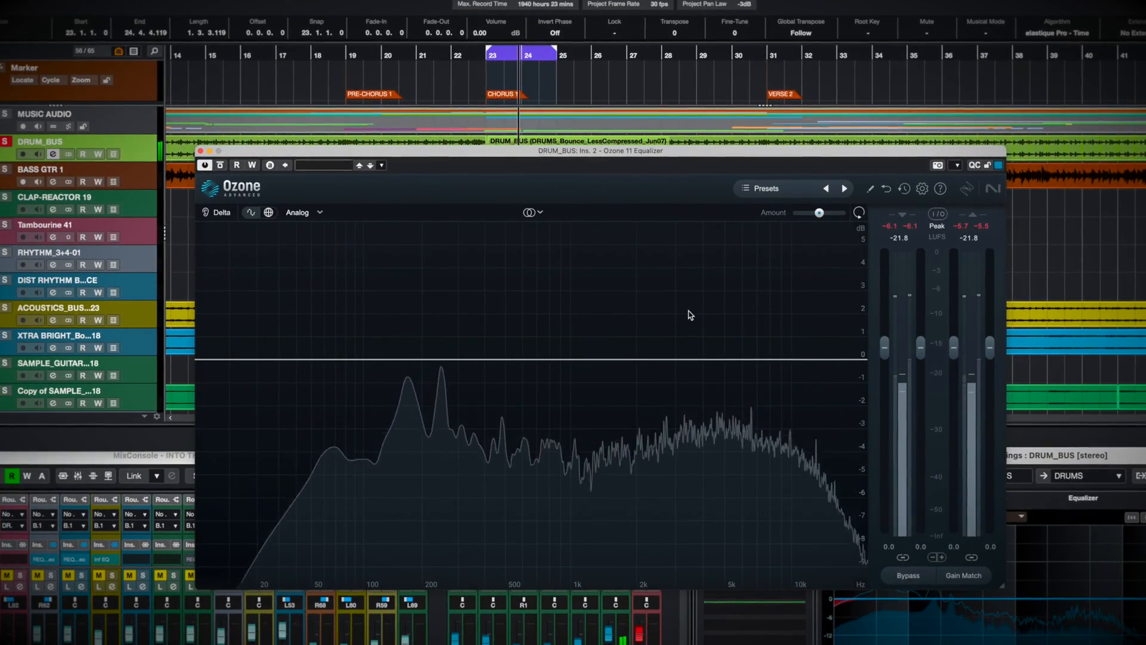
Cut slightly around 6.9 kHz and switch the equalizer to Mid/Side processing.
click(355, 395)
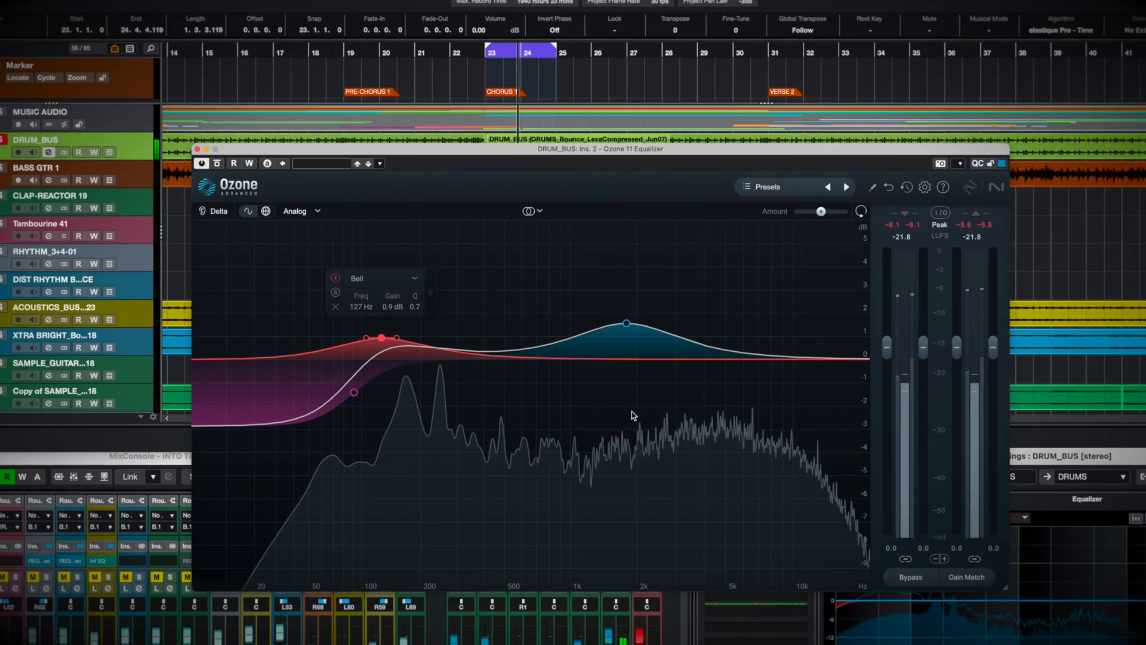
drag(630, 323, 757, 378)
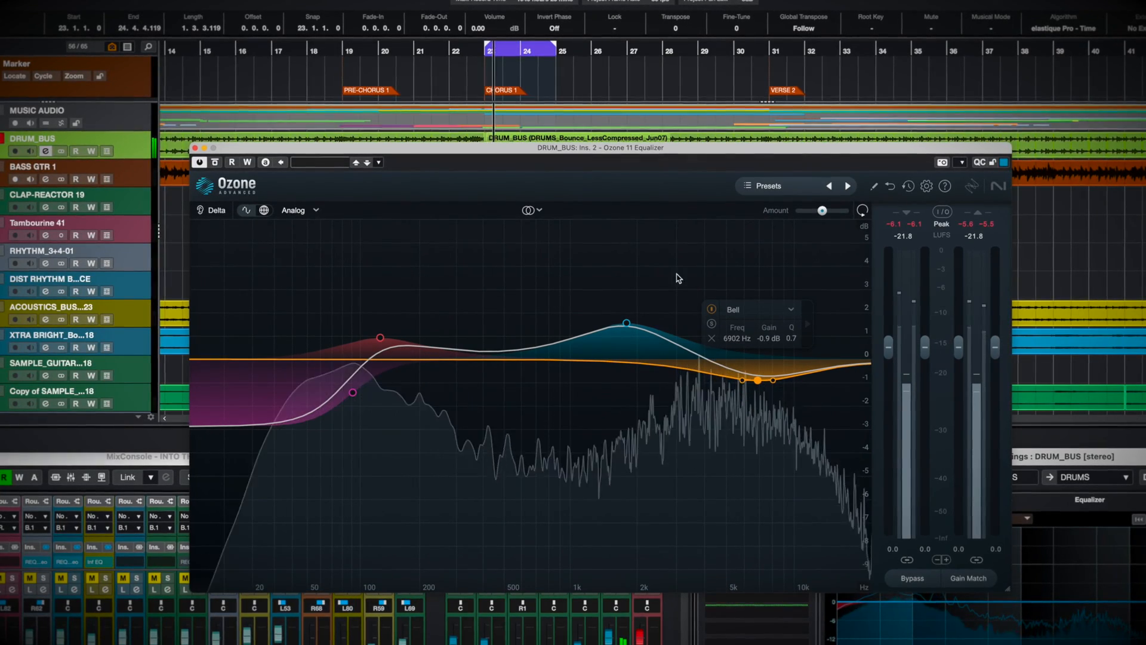
click(529, 211)
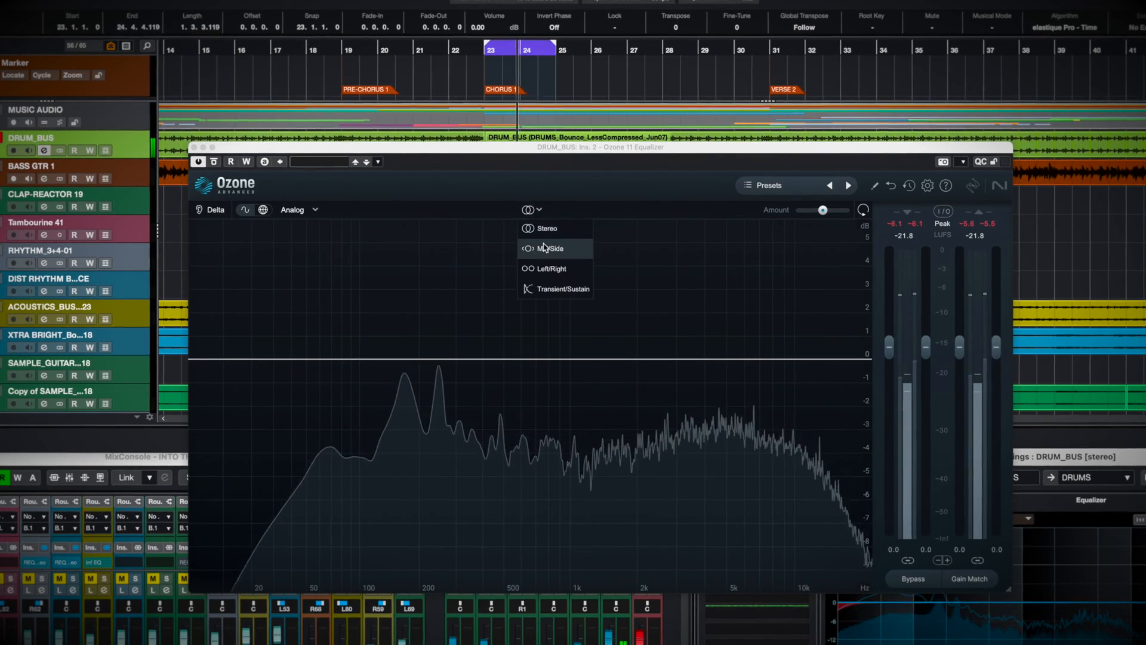
click(554, 248)
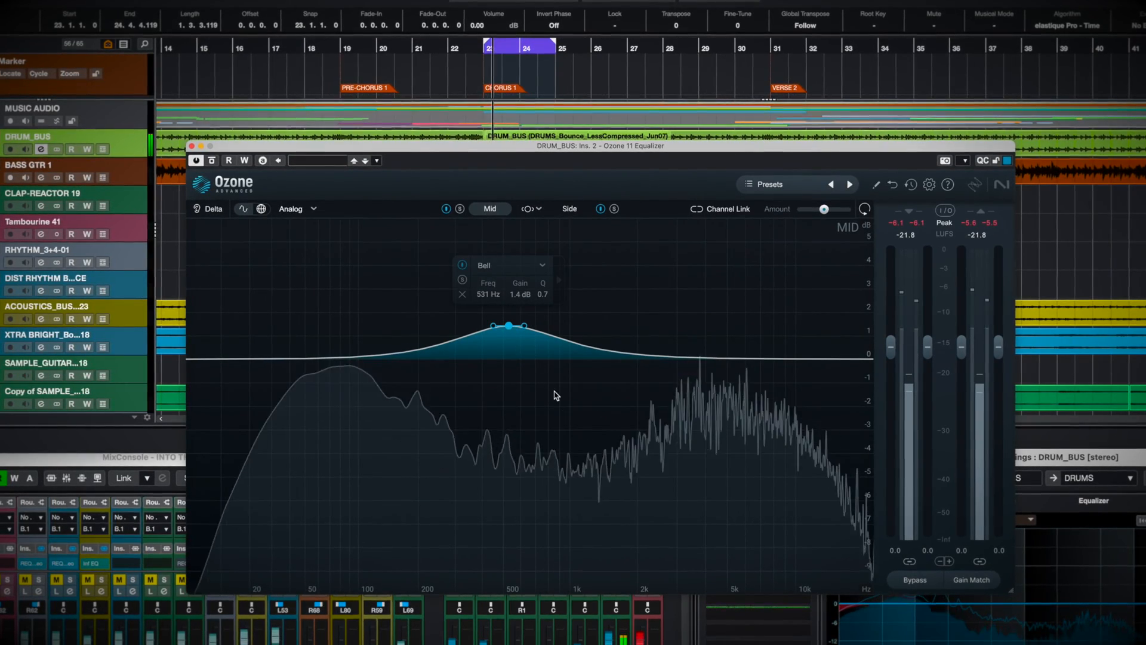
Try Left/Right with a left boost near 157 Hz, view Right, then return to Stereo.
click(569, 208)
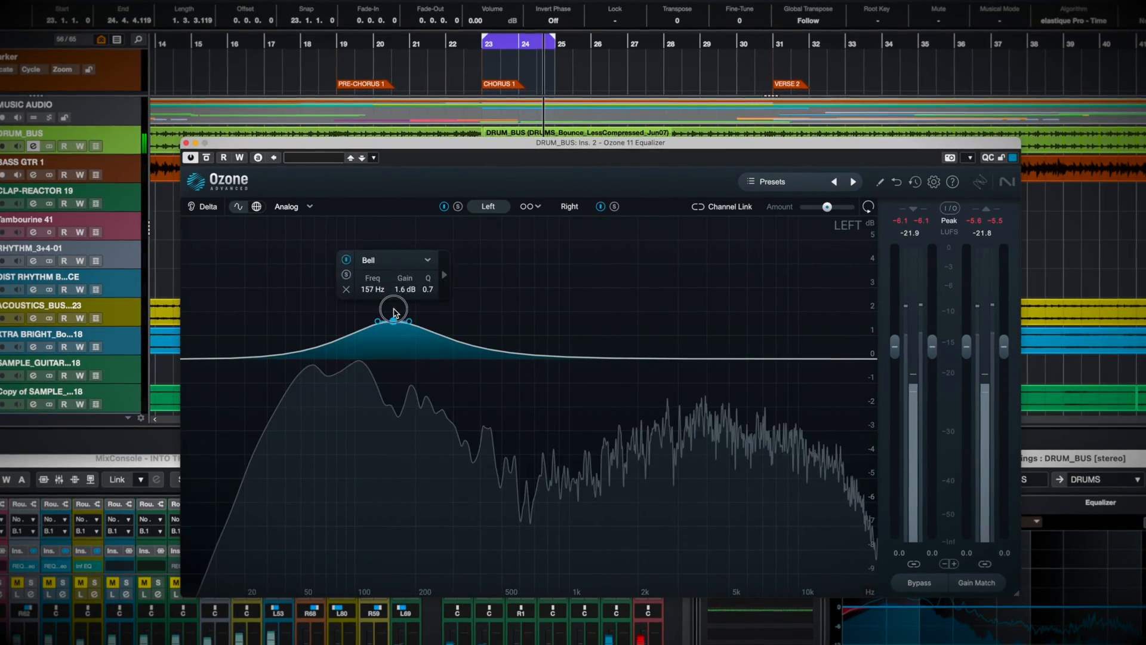
click(568, 206)
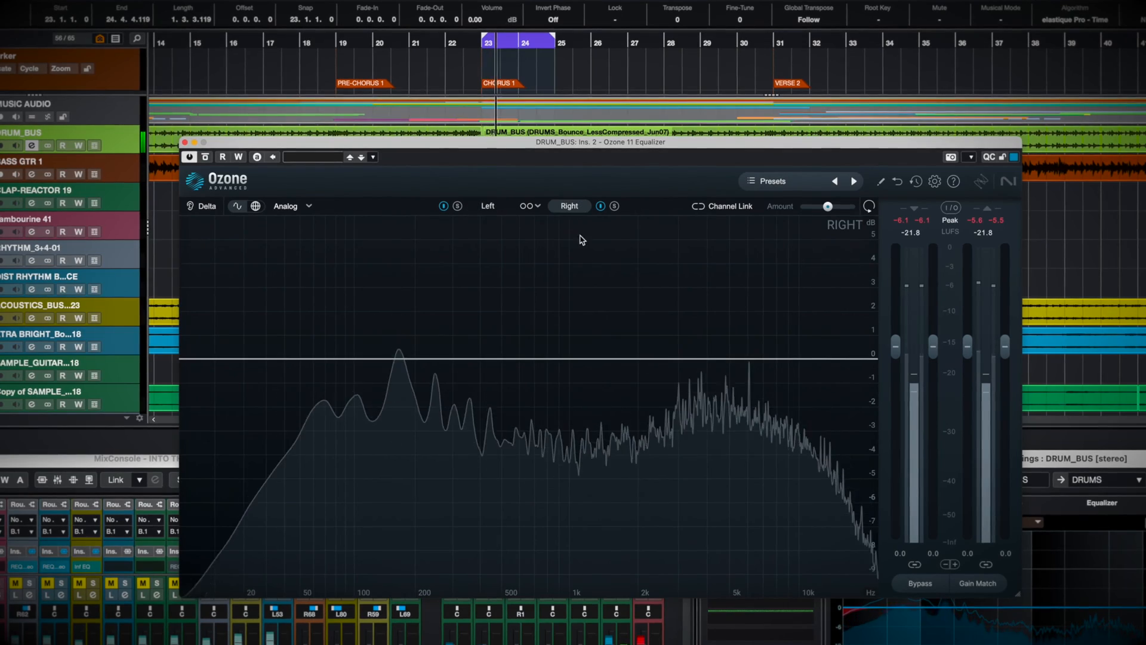
click(685, 307)
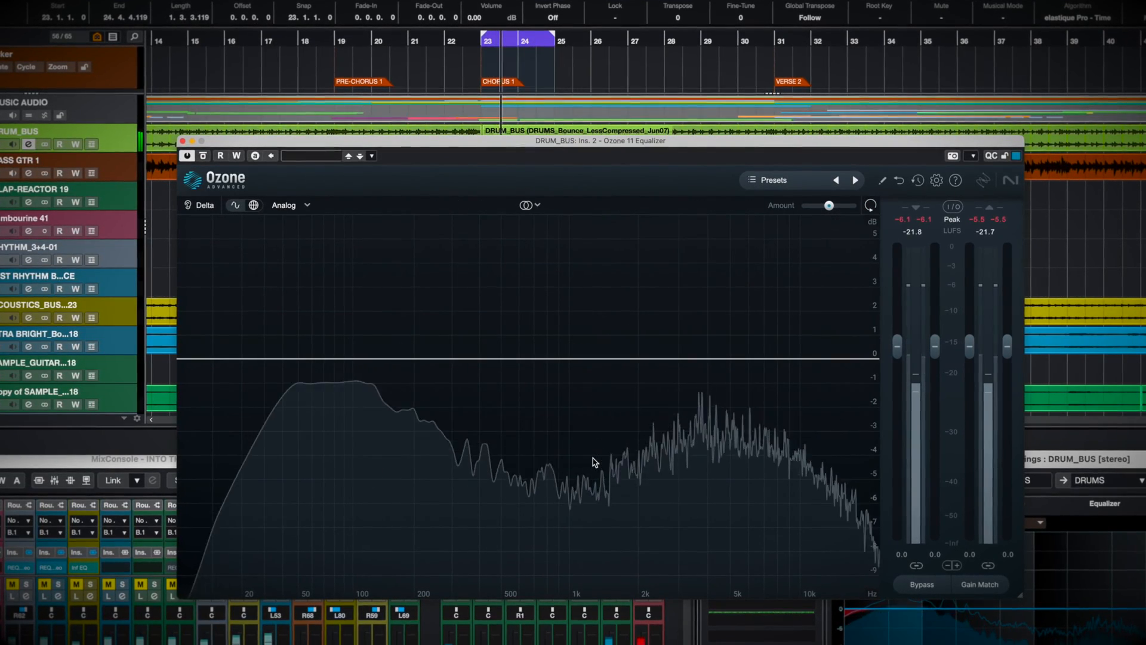
Switch to Transient/Sustain mode and add a bell boost on the transients.
click(530, 204)
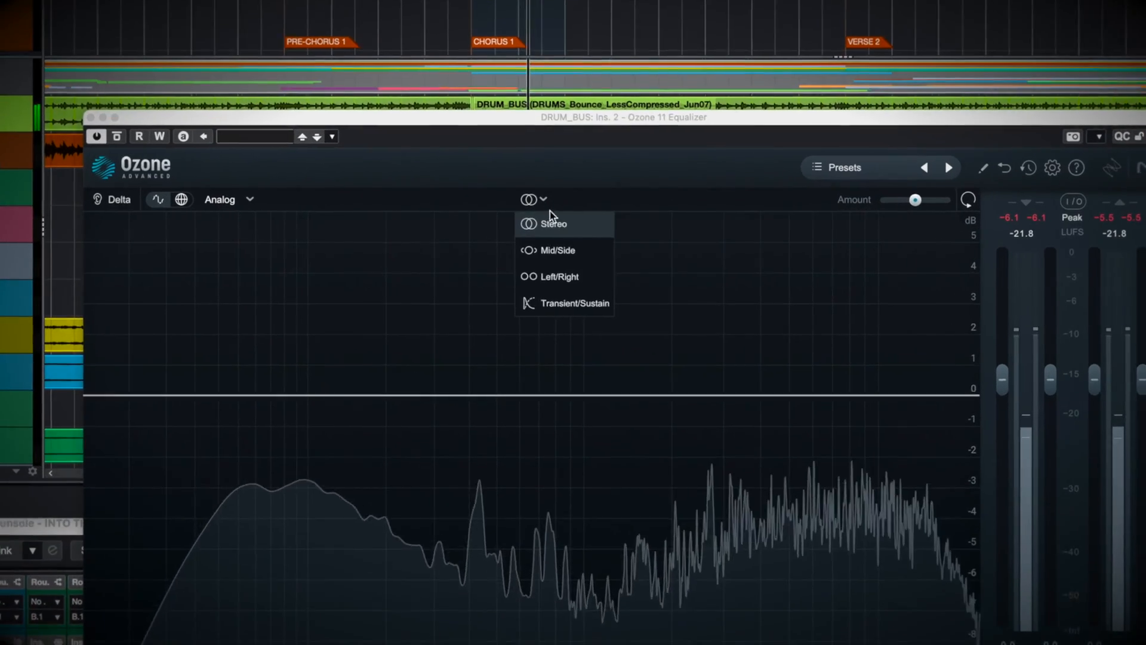
click(572, 302)
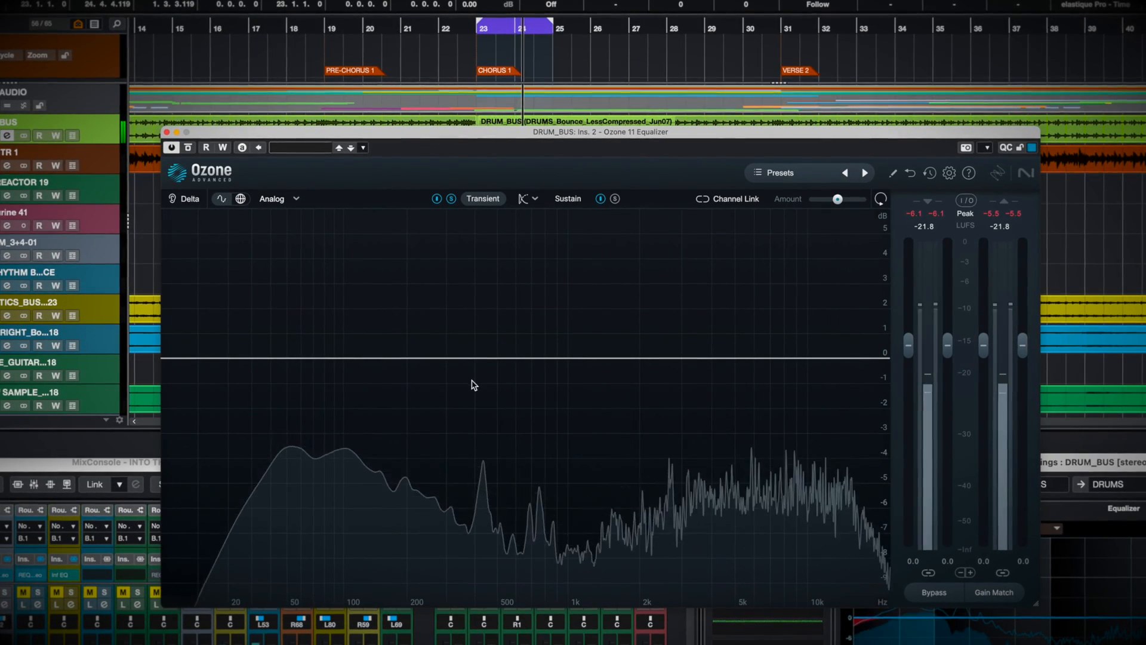
click(581, 294)
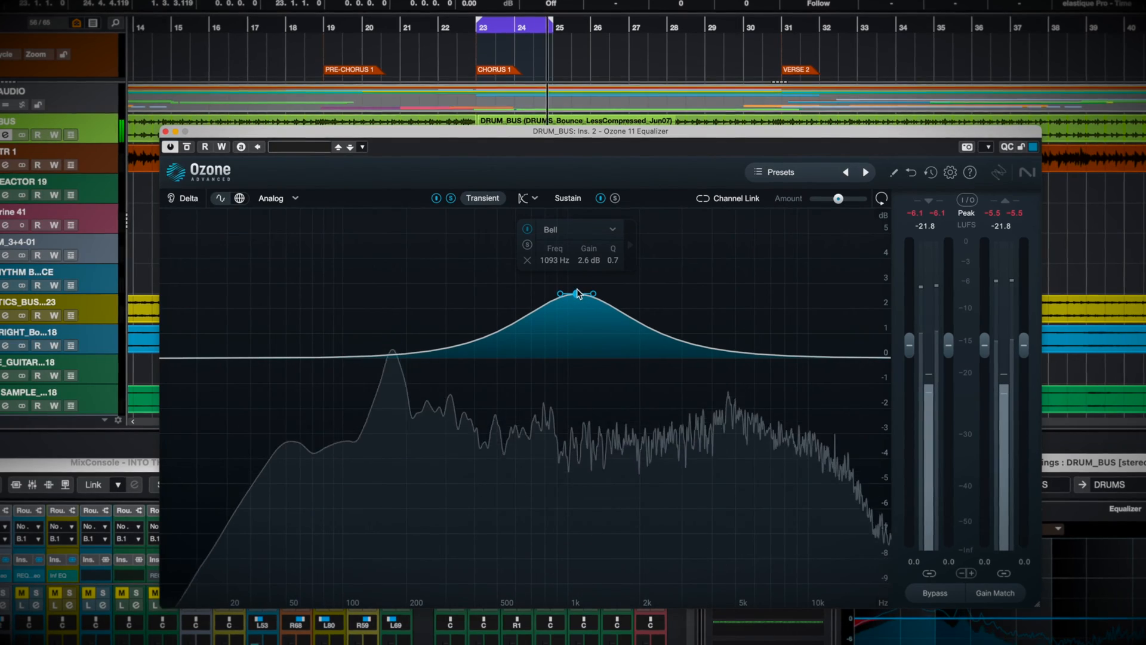
drag(578, 294, 585, 266)
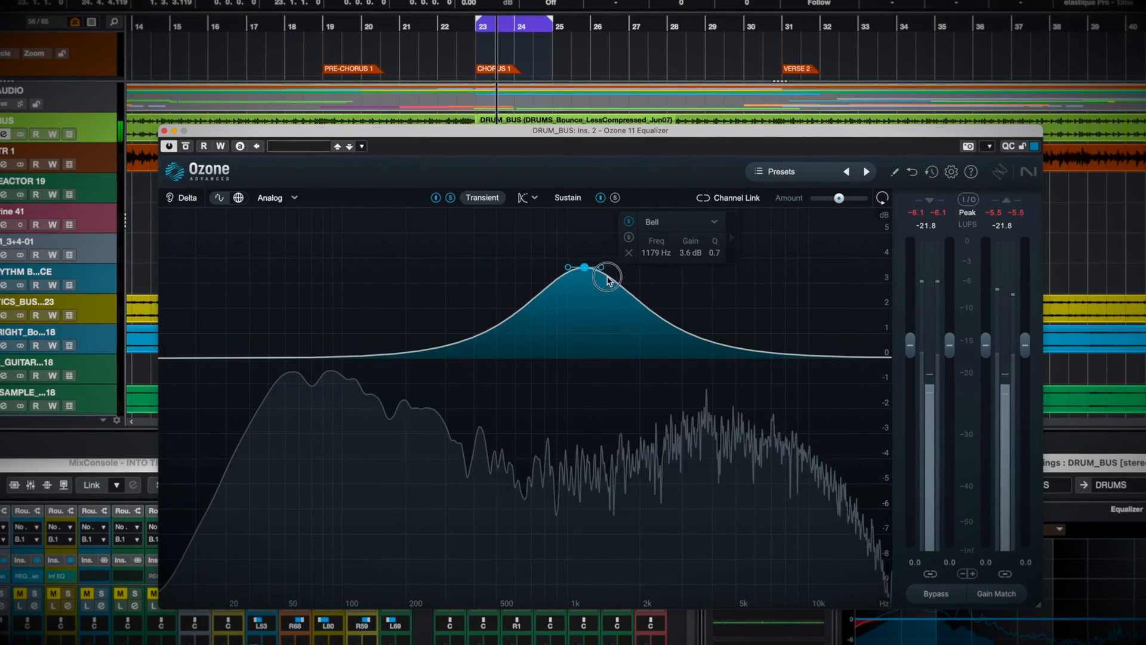
drag(584, 266, 729, 258)
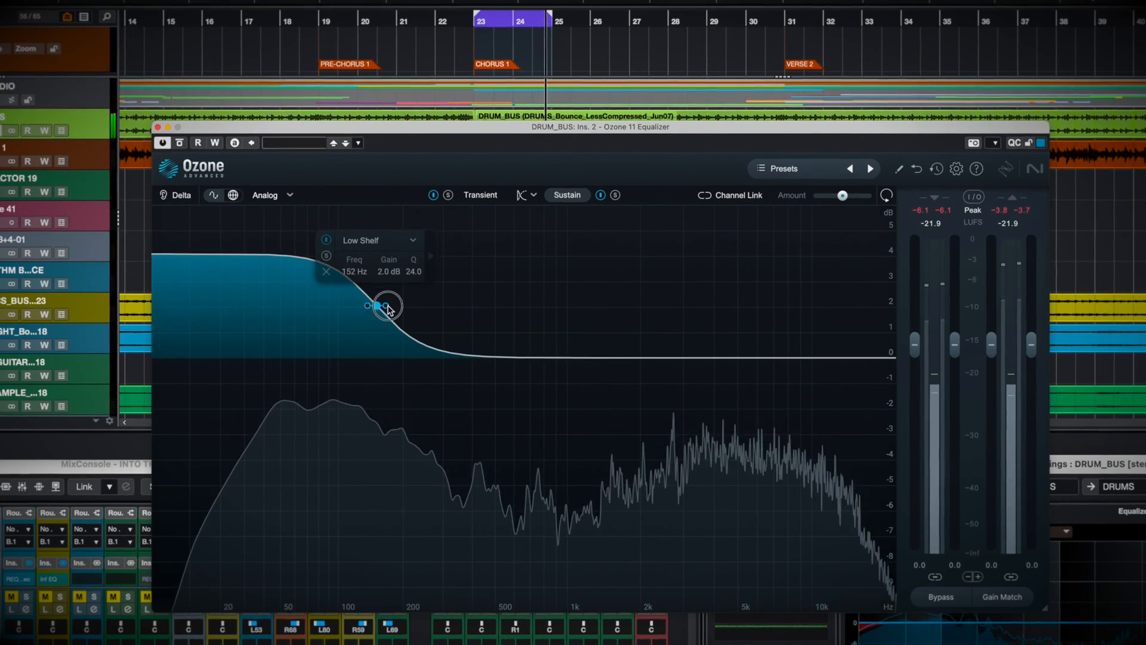
Set the sustain low shelf near 230 Hz, compare bypassed, and move the transient bell to 7.3 kHz.
drag(387, 304, 413, 304)
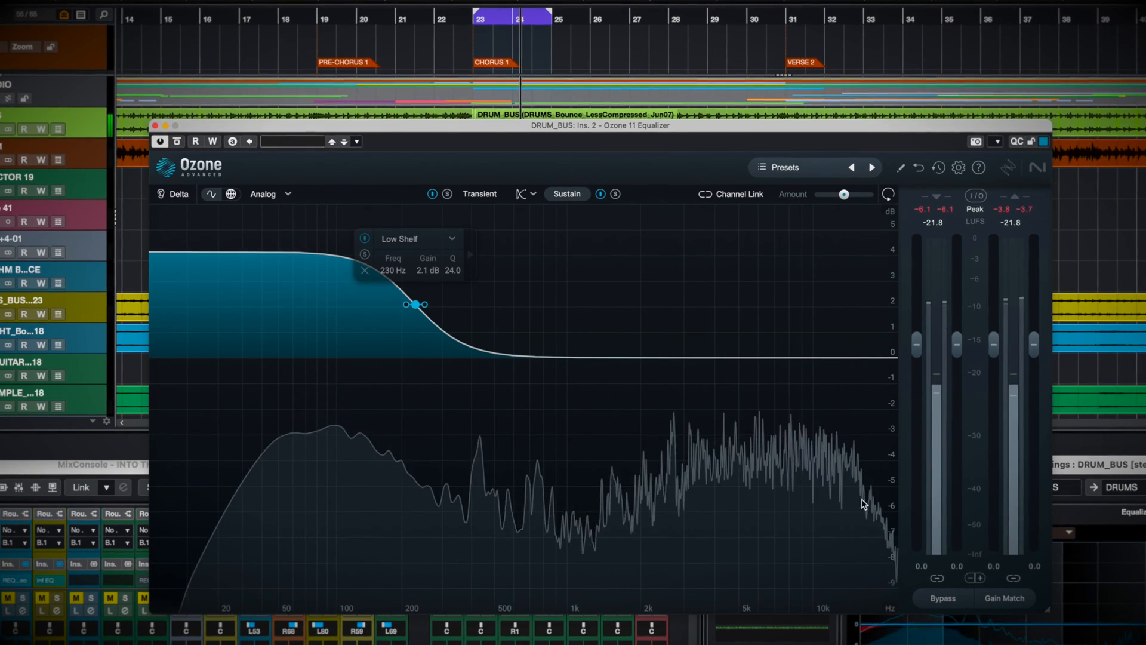
click(942, 598)
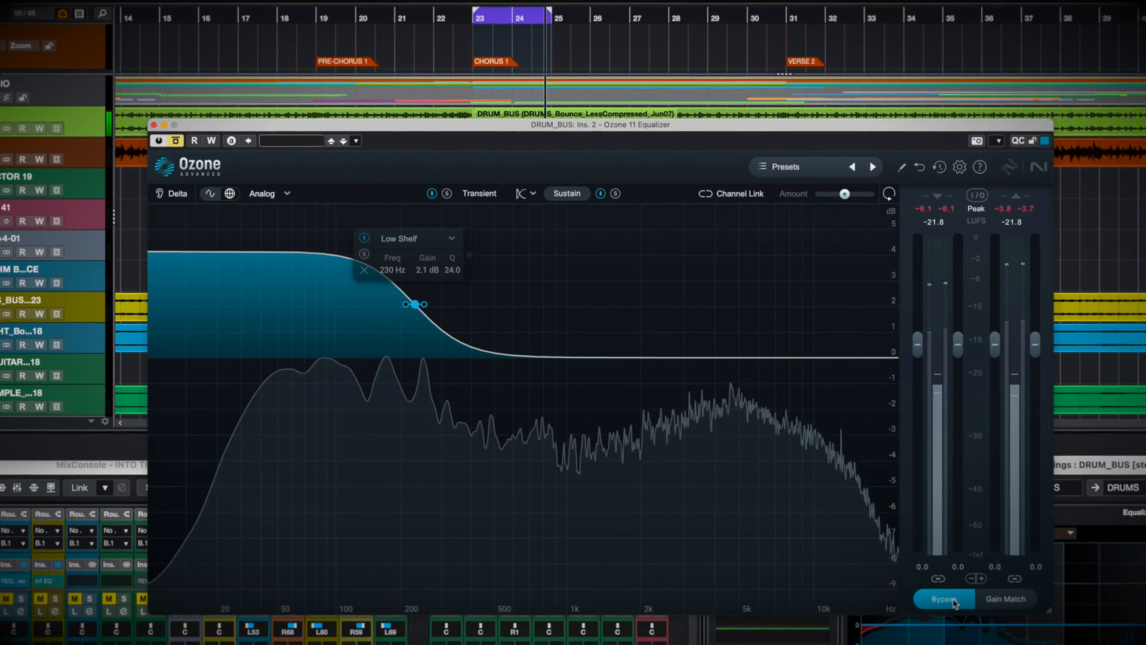
click(943, 598)
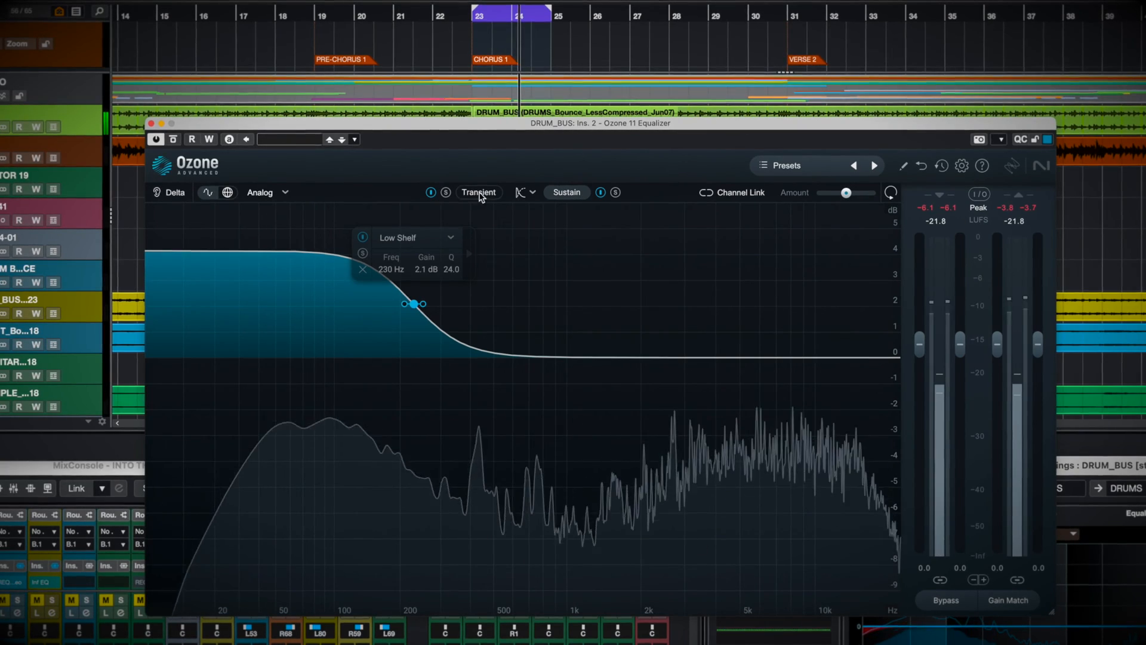
click(737, 254)
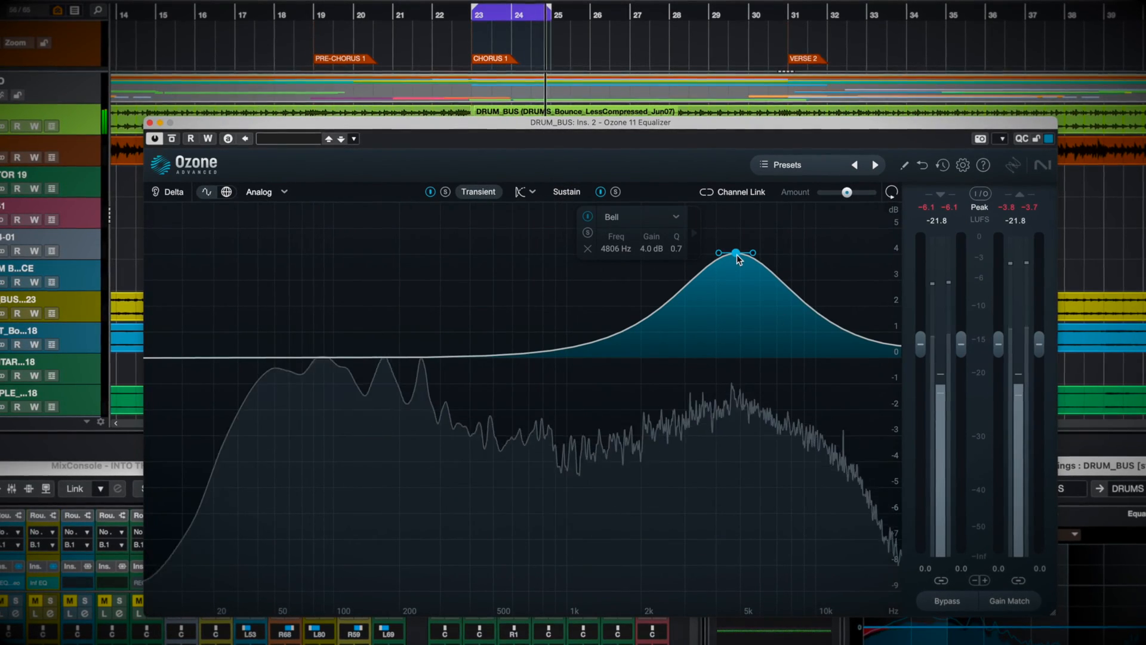
drag(737, 253, 782, 241)
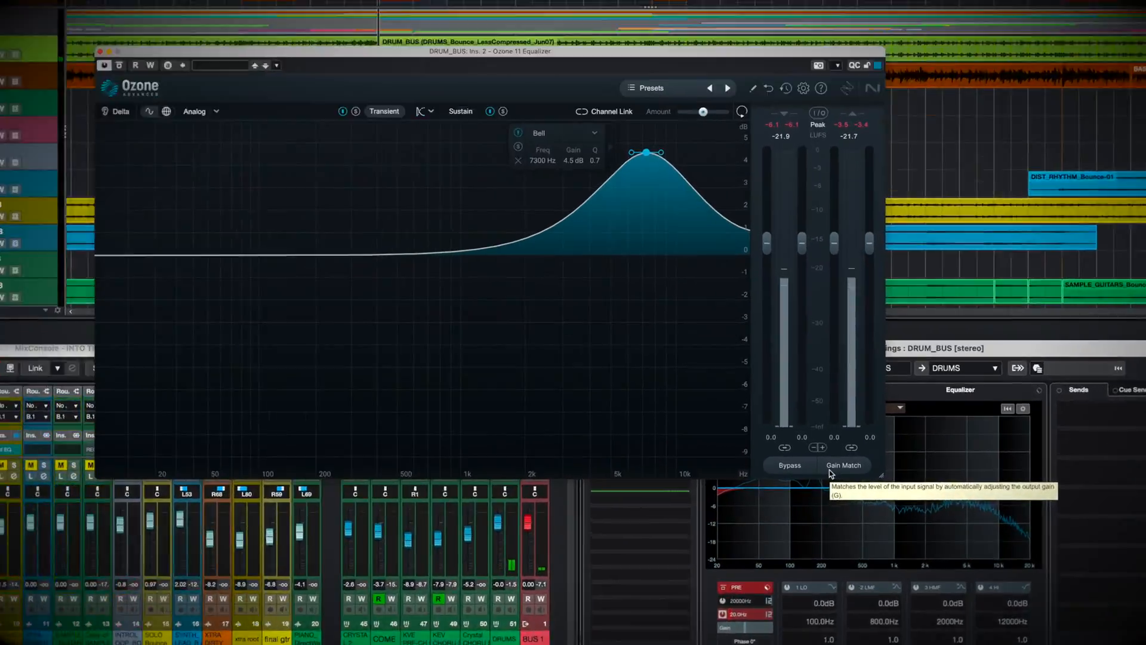
Enable Gain Match to auto-level the output, then switch it off again.
click(843, 465)
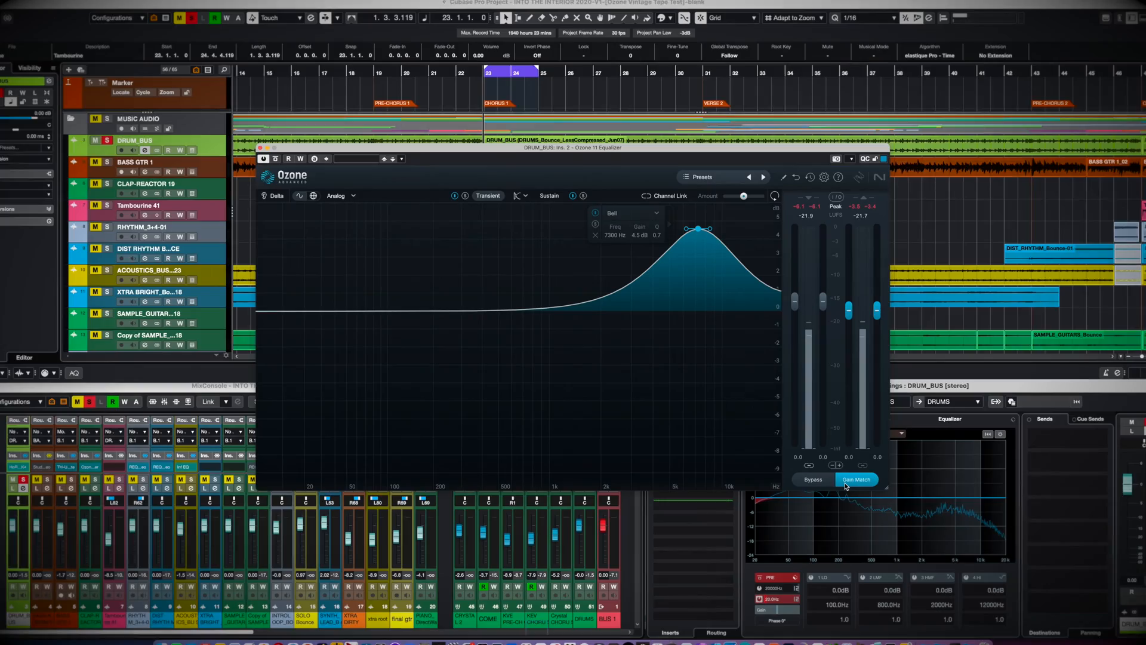
click(856, 480)
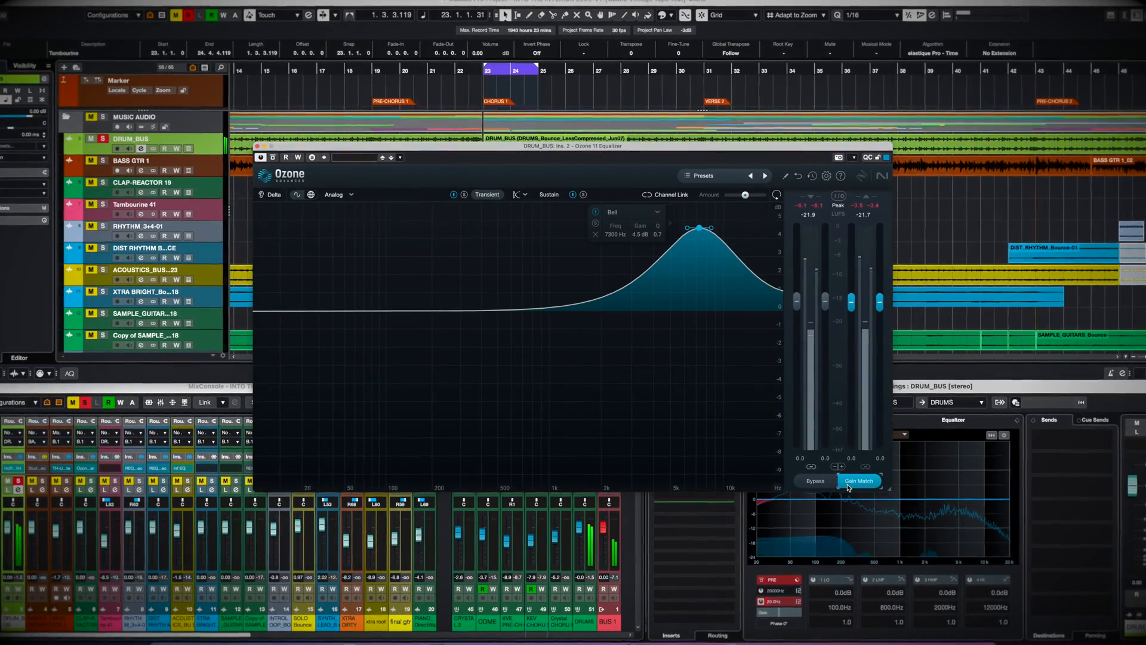
click(816, 481)
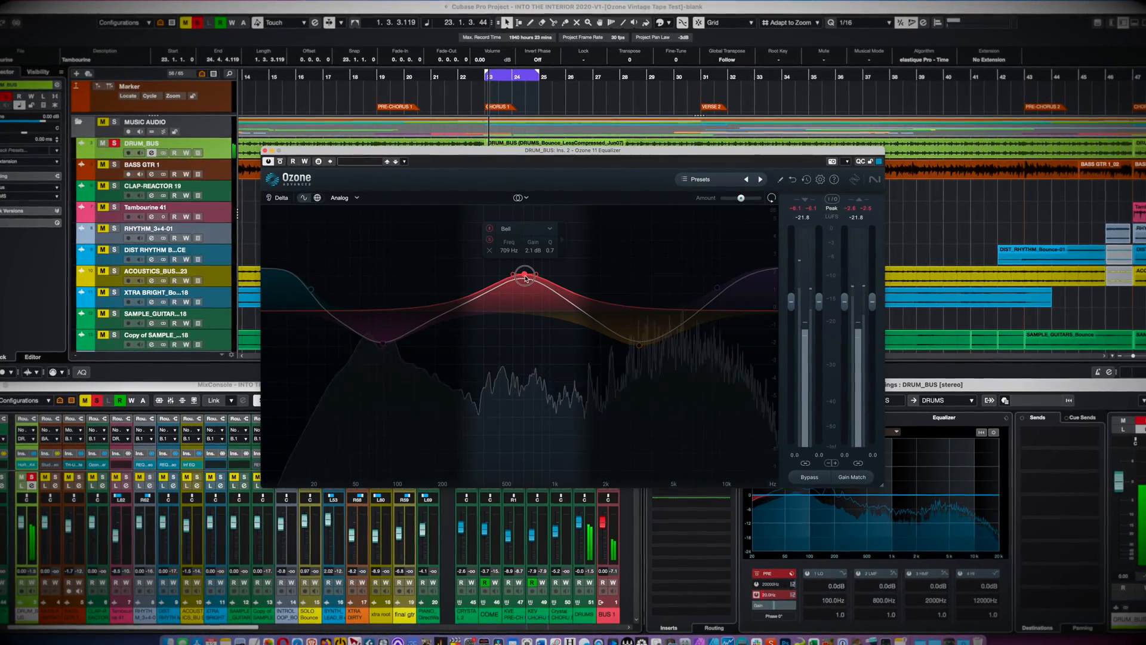
Drag the broad 2.1 dB bell past 1.1 kHz and settle it near 608 Hz.
drag(525, 275, 558, 276)
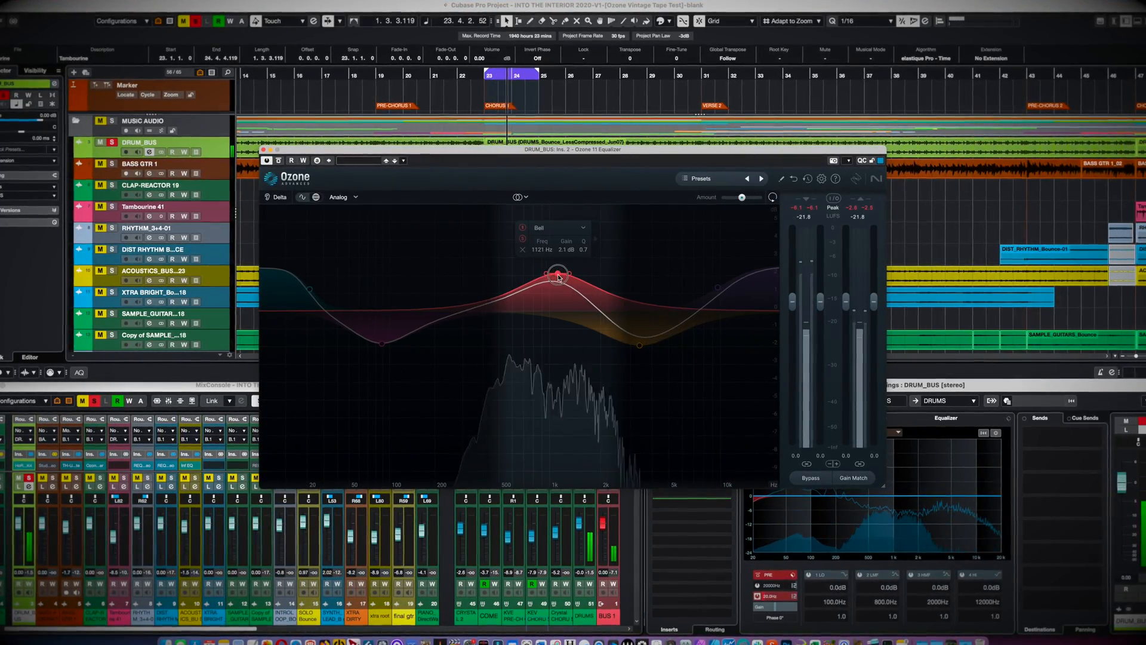
drag(558, 275, 516, 272)
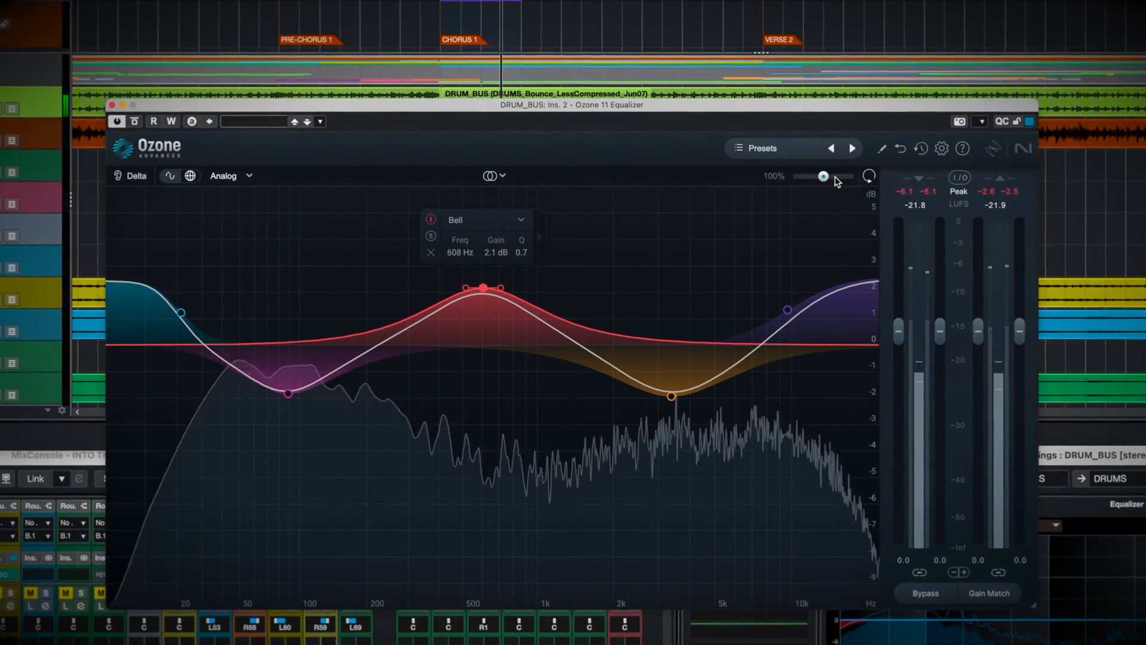
mouse_move(825, 175)
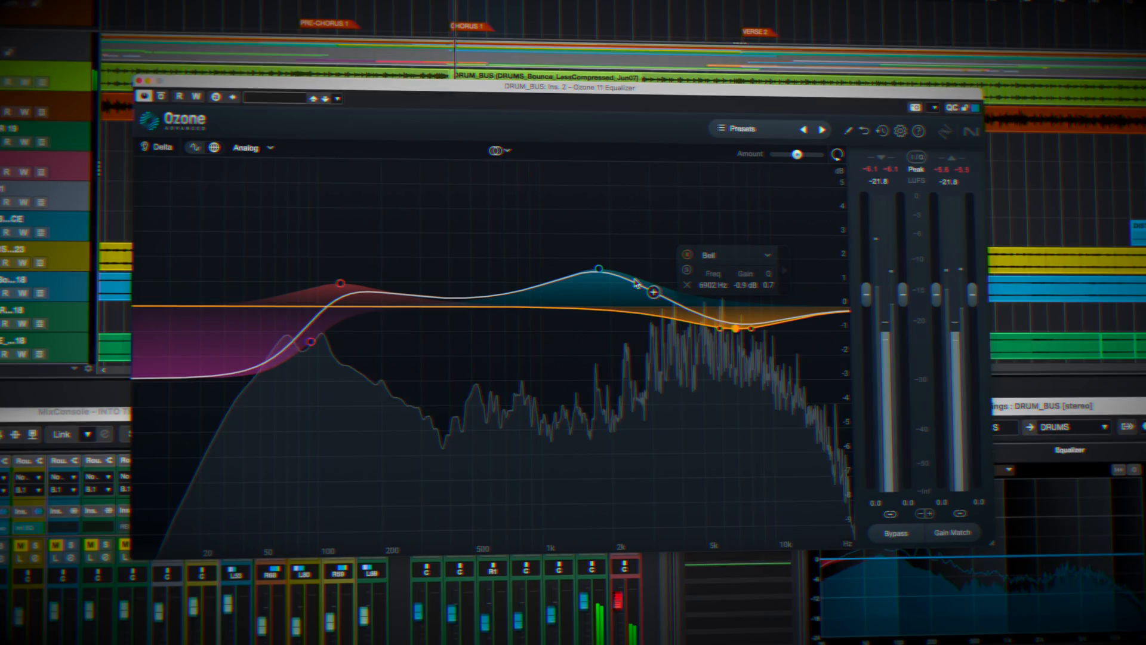
Switch to Mid/Side, add a 1.4 dB Mid bell near 531 Hz, and view the flat Side.
click(499, 150)
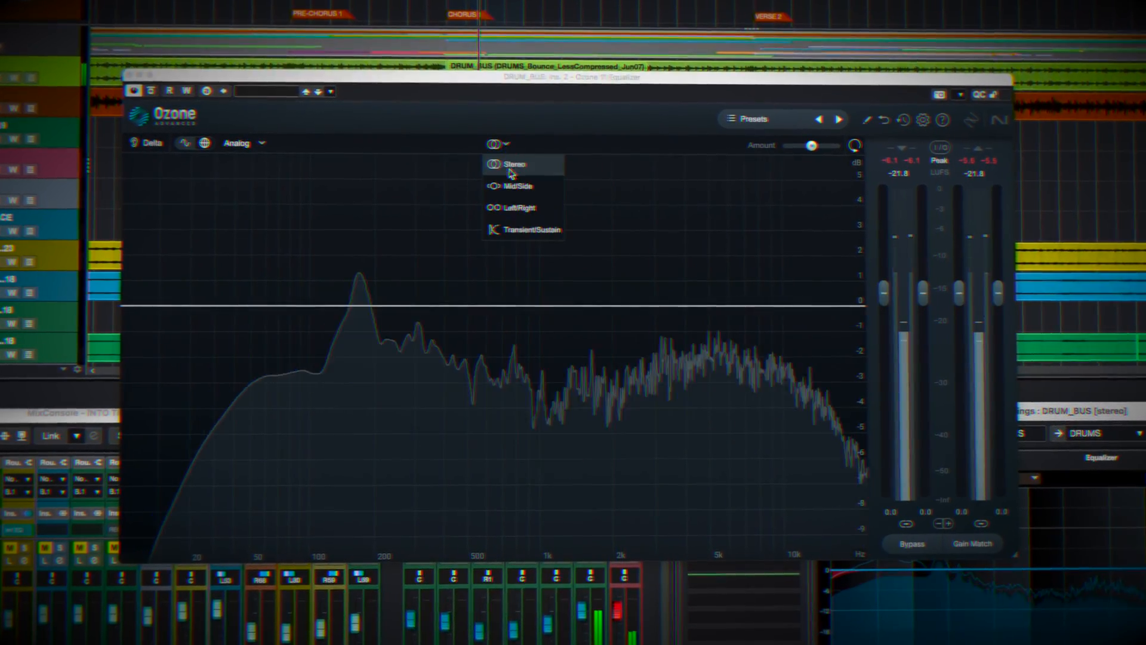
click(513, 187)
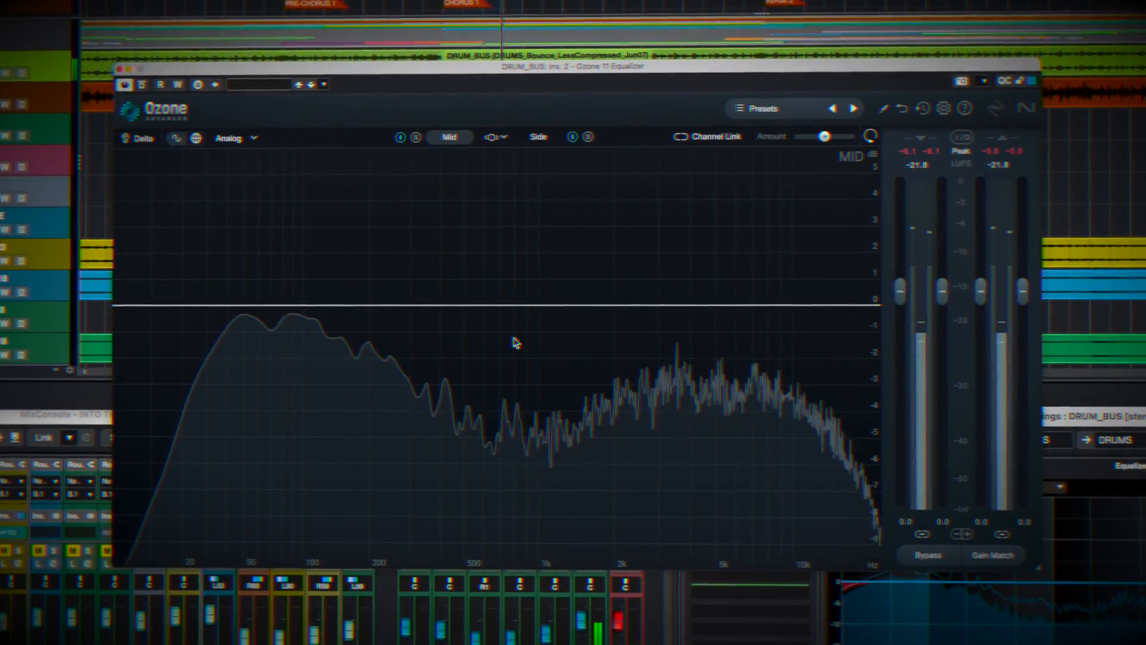
click(466, 265)
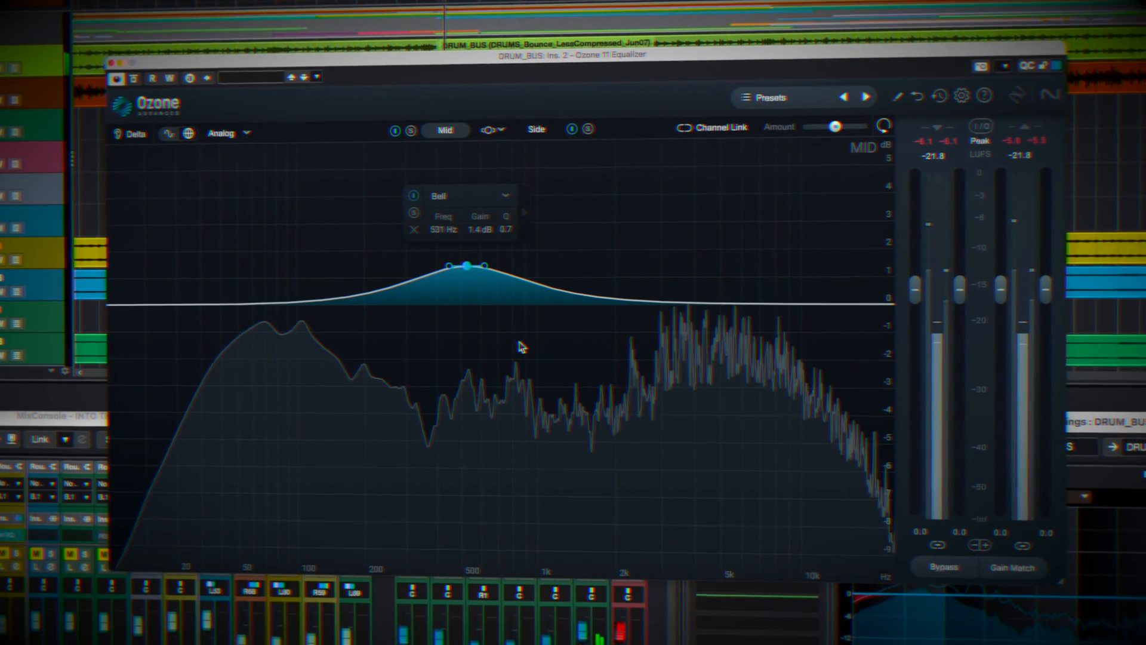
click(535, 129)
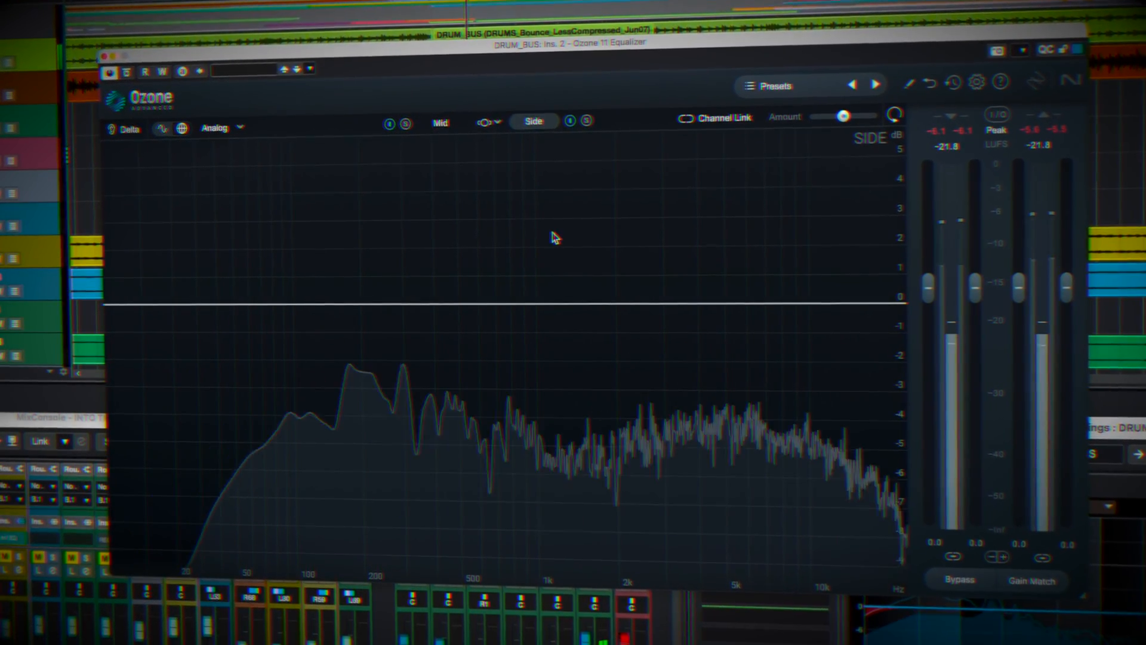